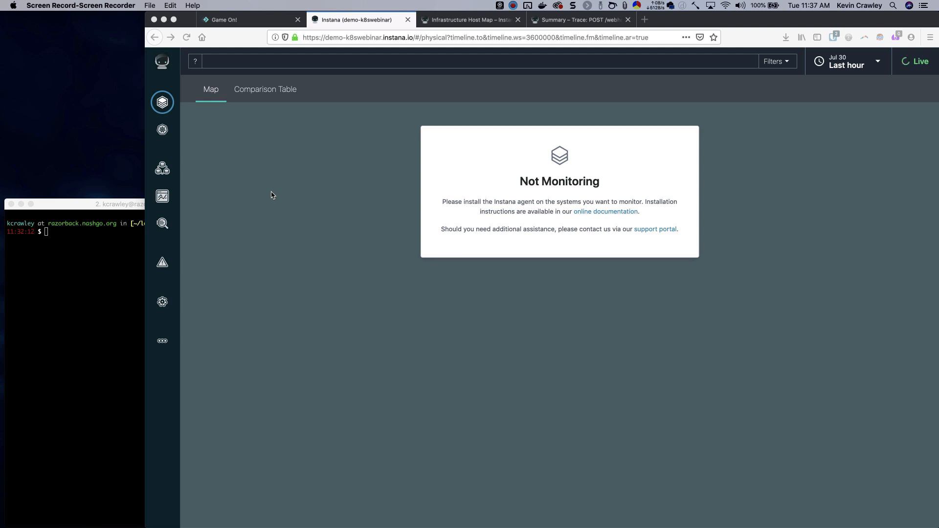
mouse_move(250, 199)
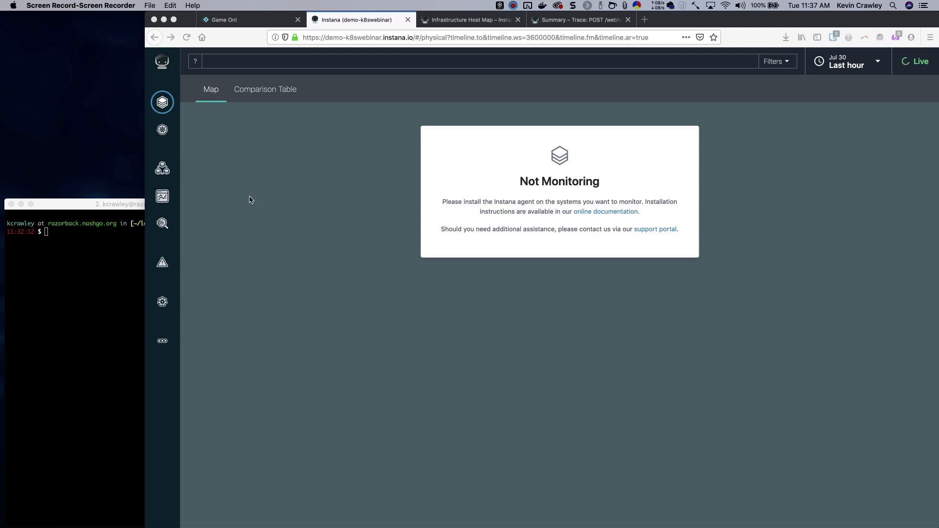
mouse_move(188, 307)
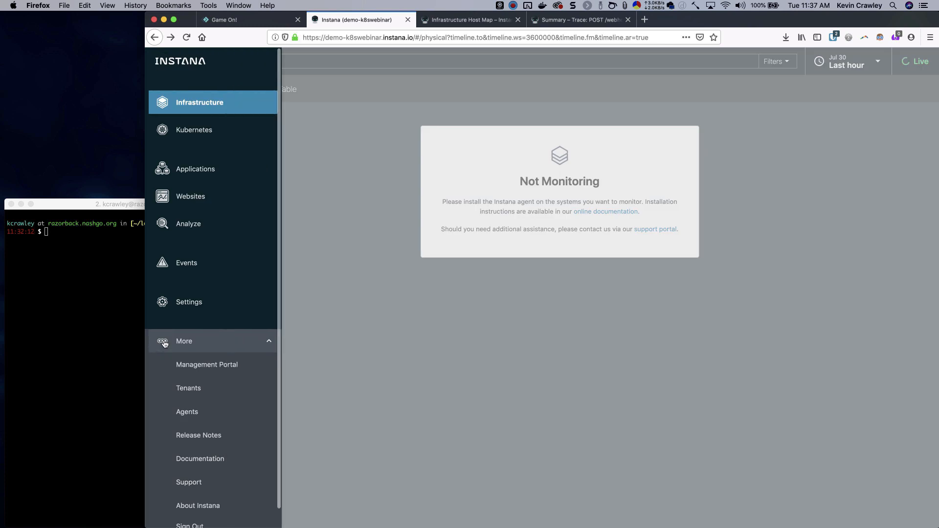
mouse_move(206, 364)
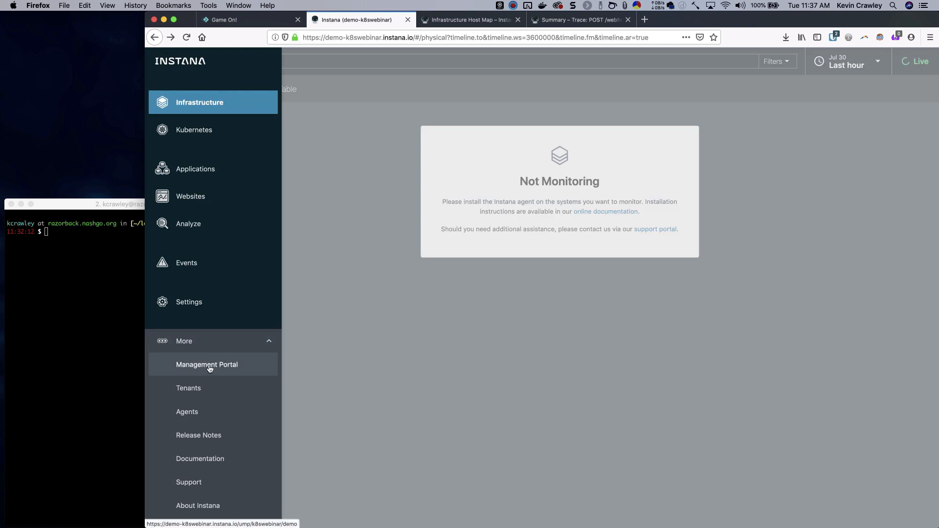
- Open Instana's Management Portal and go to its Install Agent page
click(207, 364)
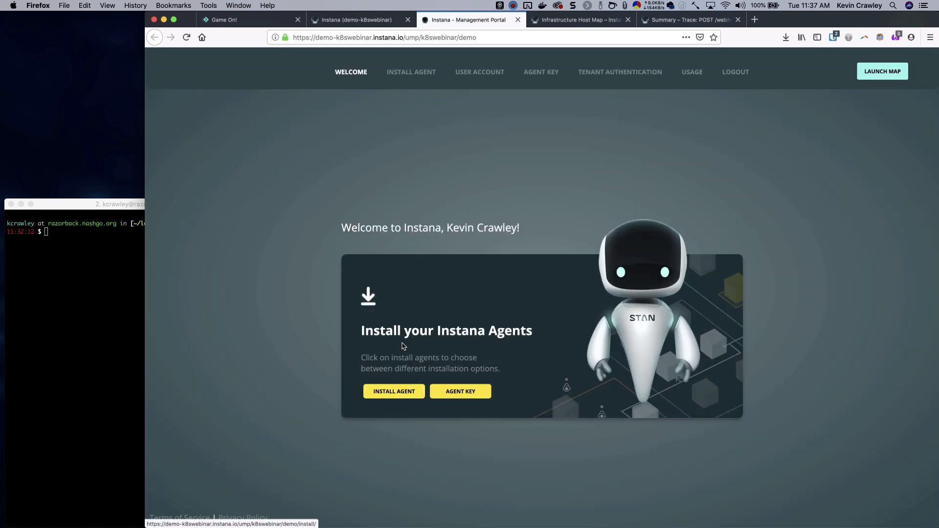
mouse_move(411, 352)
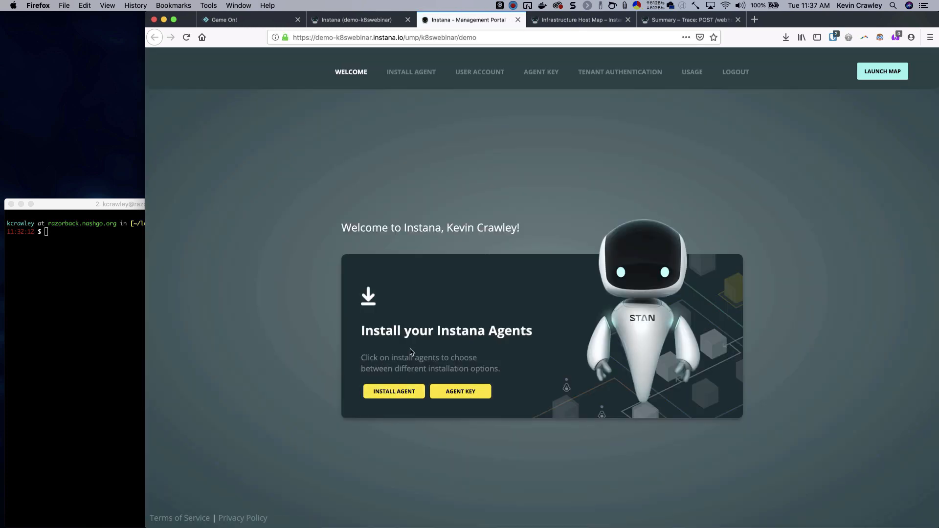
click(394, 391)
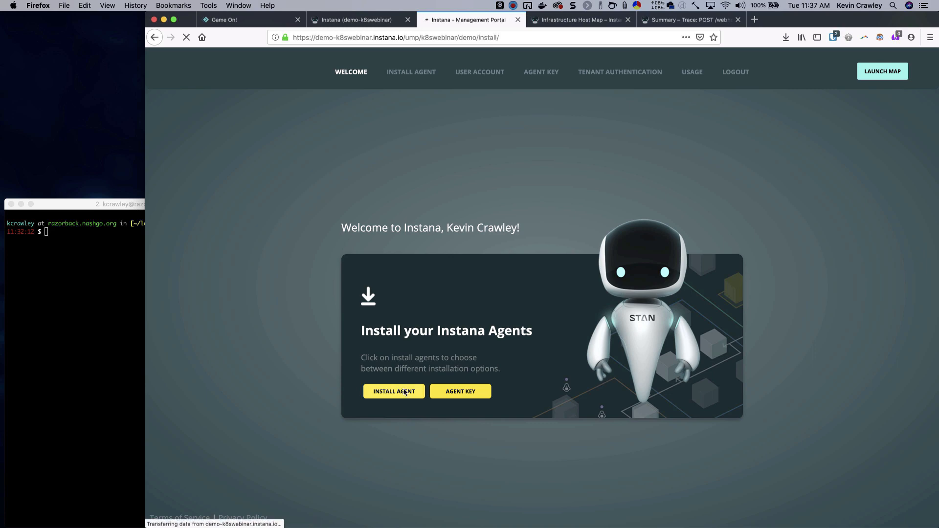
- Select the Helm chart install command on the Kubernetes installation card
click(393, 391)
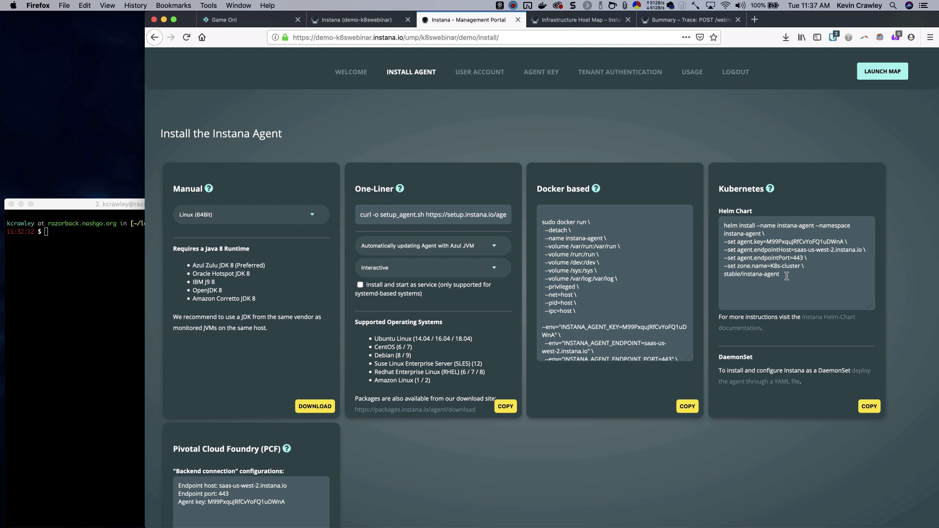
mouse_move(571, 388)
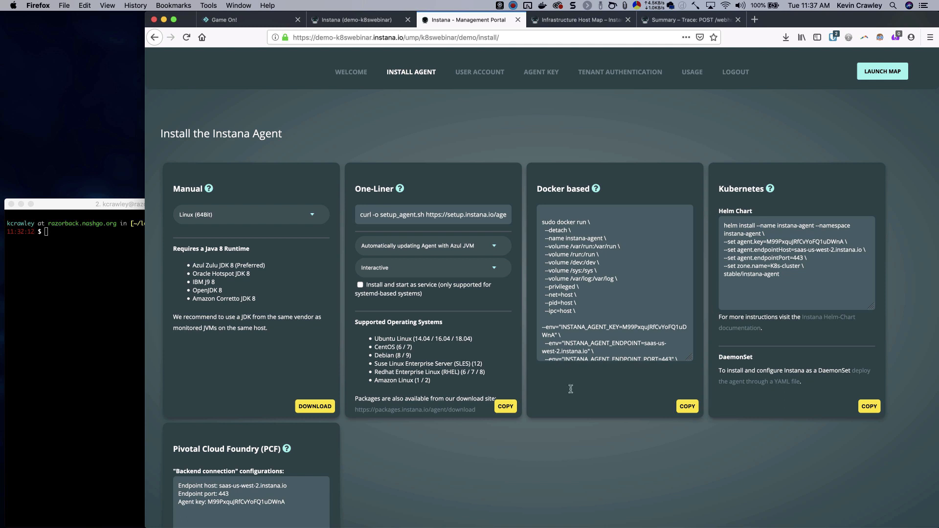
mouse_move(60, 311)
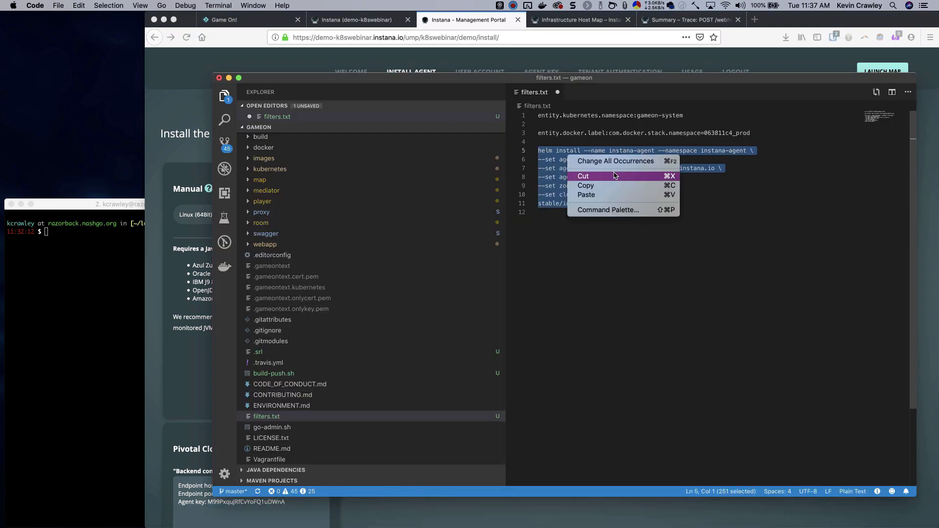
- Copy the helm install command for zone demo and cluster onprem from filters.txt
click(120, 252)
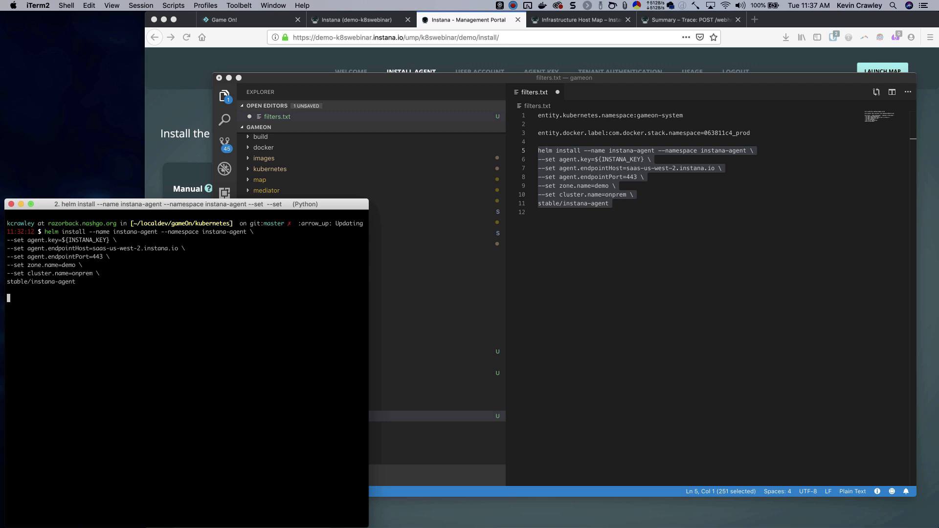
- Run the pasted helm install and review the deployed instana-agent resources
key(Return)
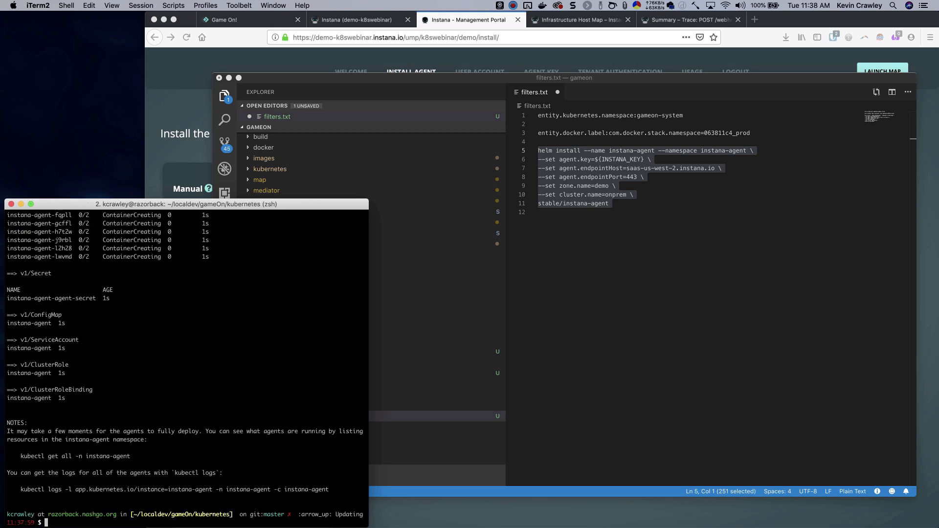
mouse_move(83, 275)
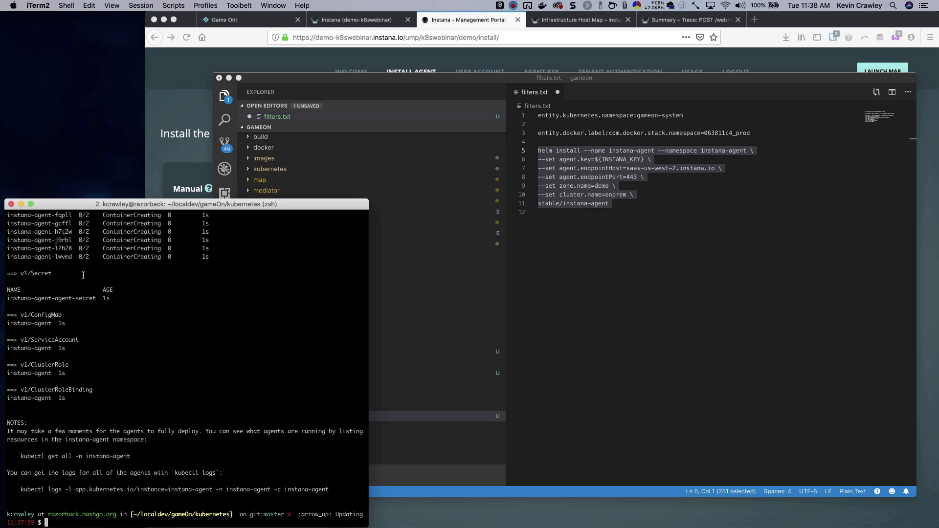
scroll(up, 3)
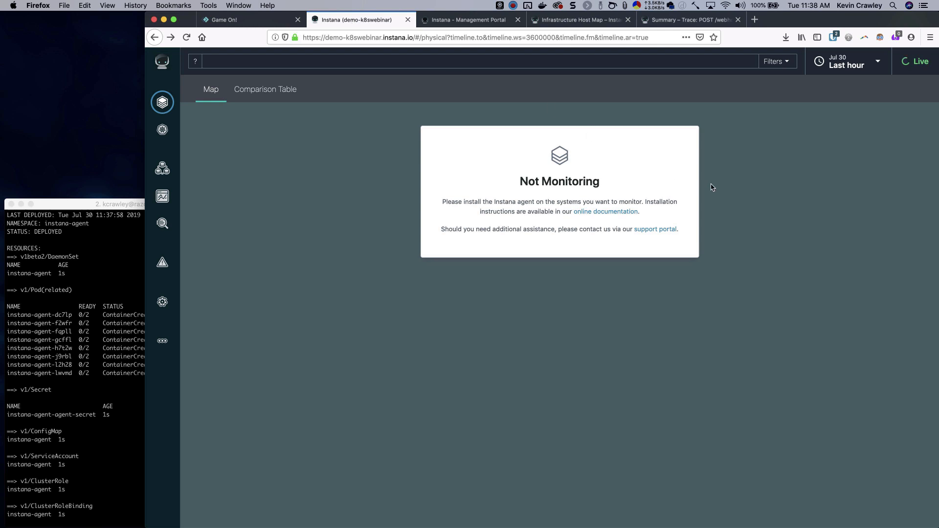
mouse_move(803, 155)
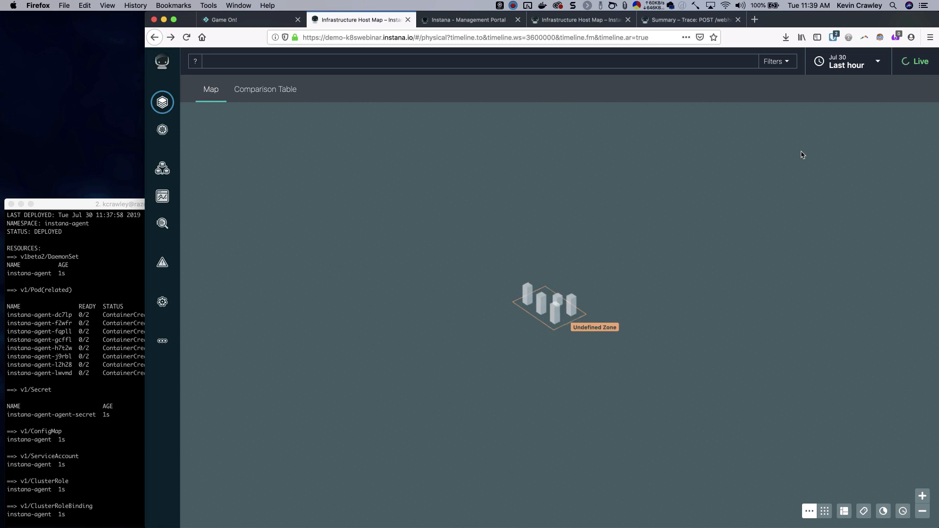
mouse_move(579, 353)
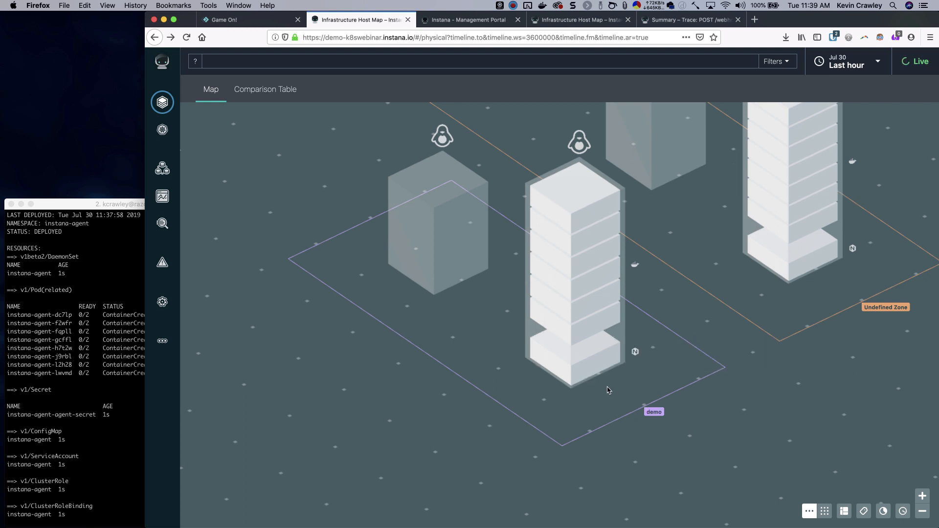
mouse_move(599, 319)
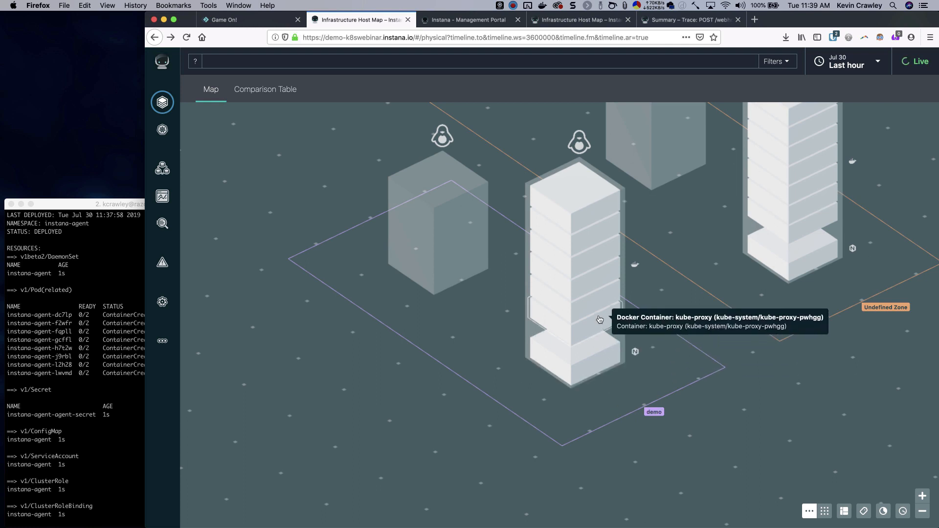
mouse_move(598, 277)
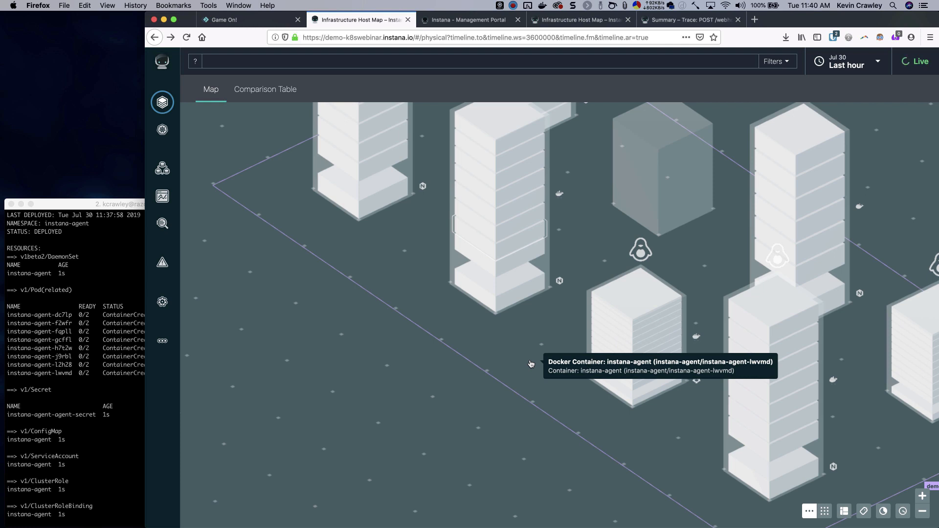
mouse_move(401, 223)
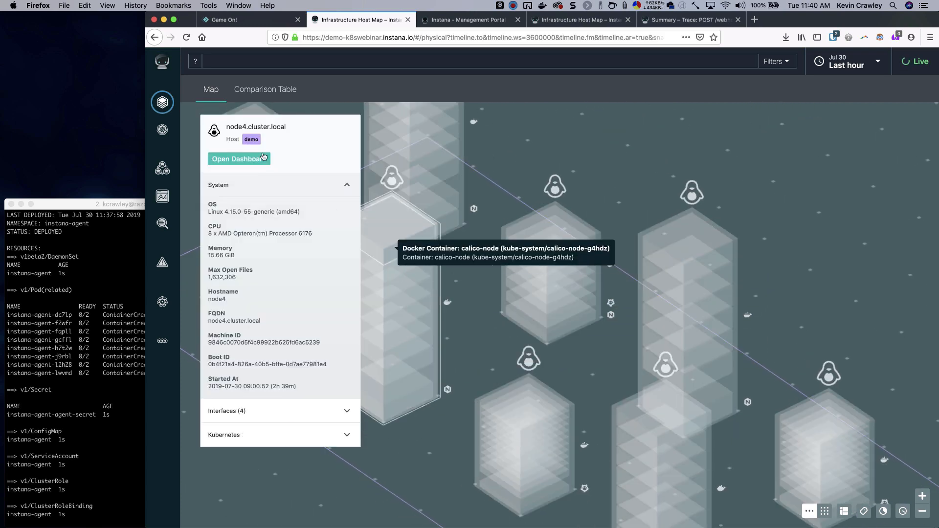
- Open node4.cluster.local's host dashboard and expand its Kubernetes node and cluster section
click(239, 158)
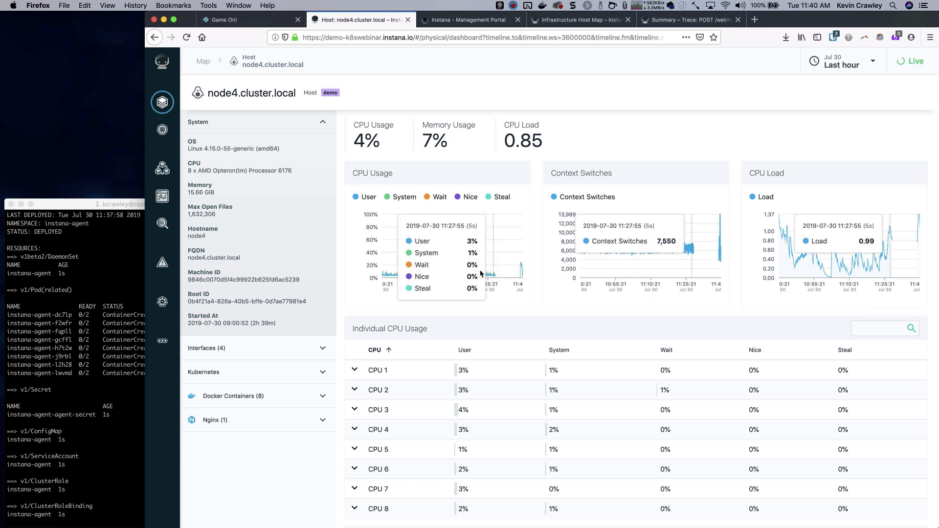
mouse_move(436, 277)
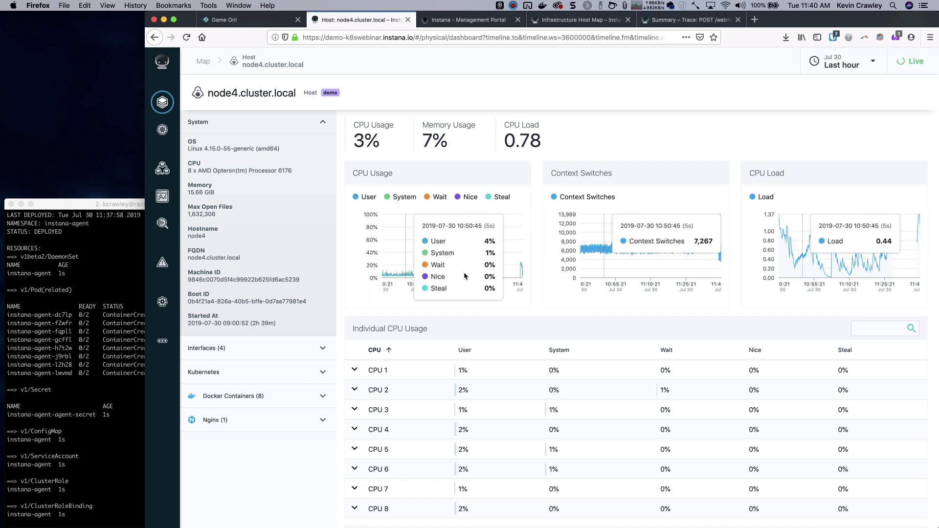
mouse_move(534, 285)
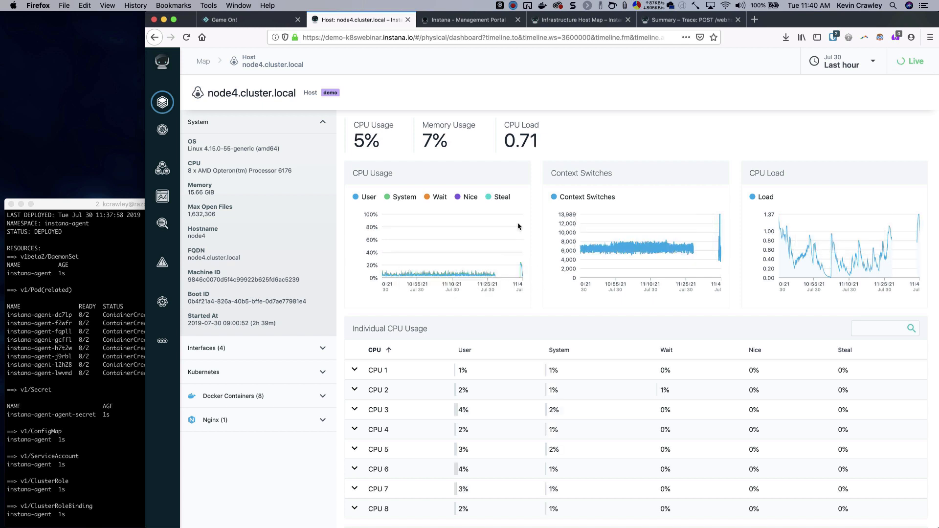
mouse_move(520, 275)
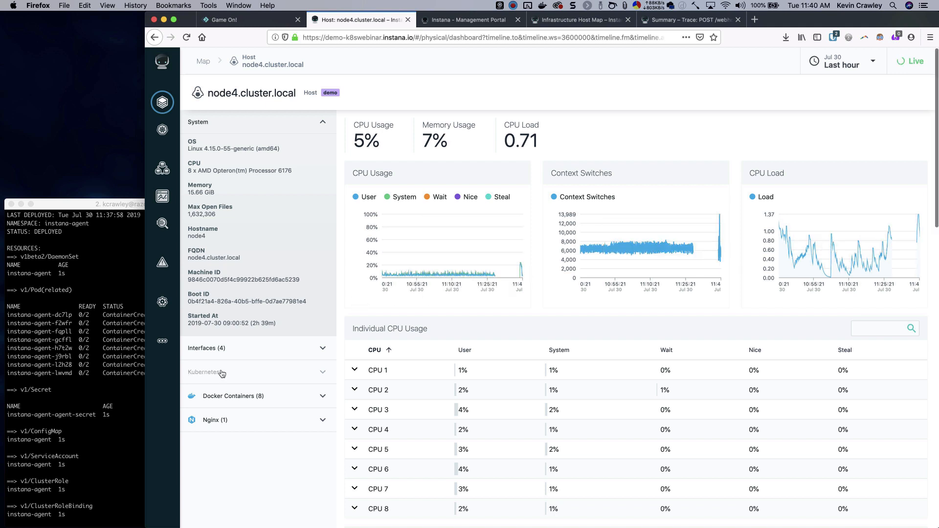
click(258, 372)
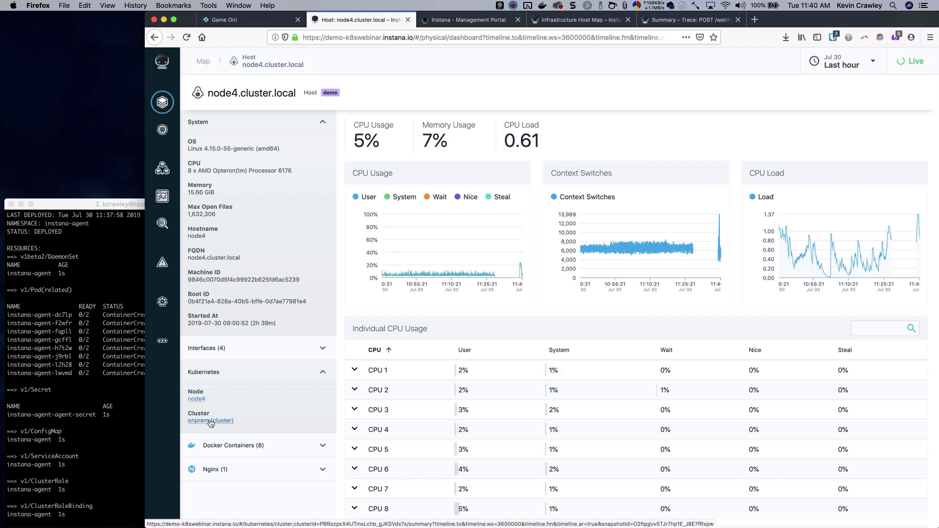
- Open the onprem cluster and view its summary, component details, events, then nodes
click(211, 420)
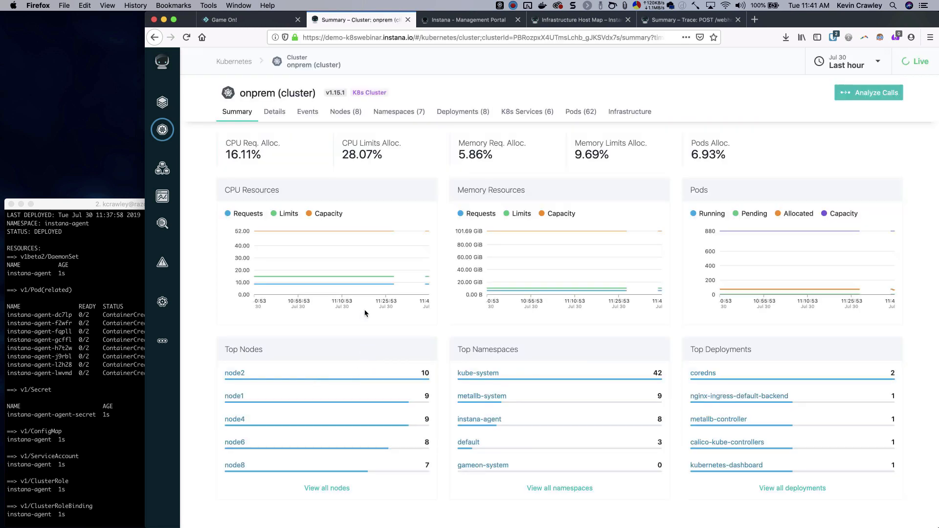
mouse_move(373, 307)
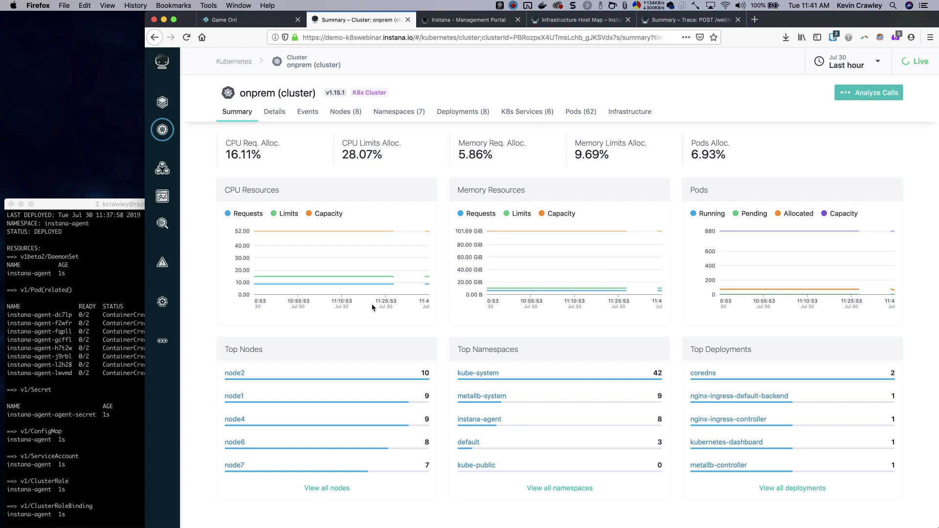
mouse_move(542, 349)
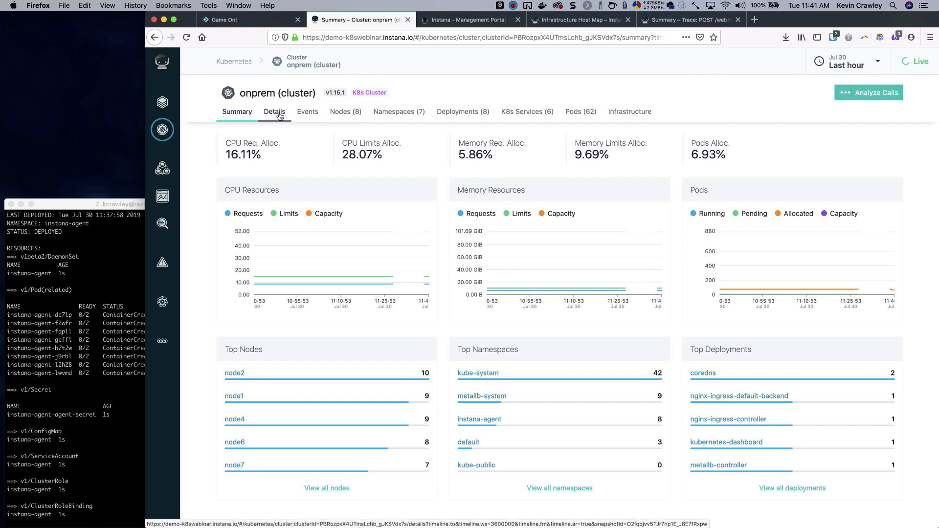
click(275, 112)
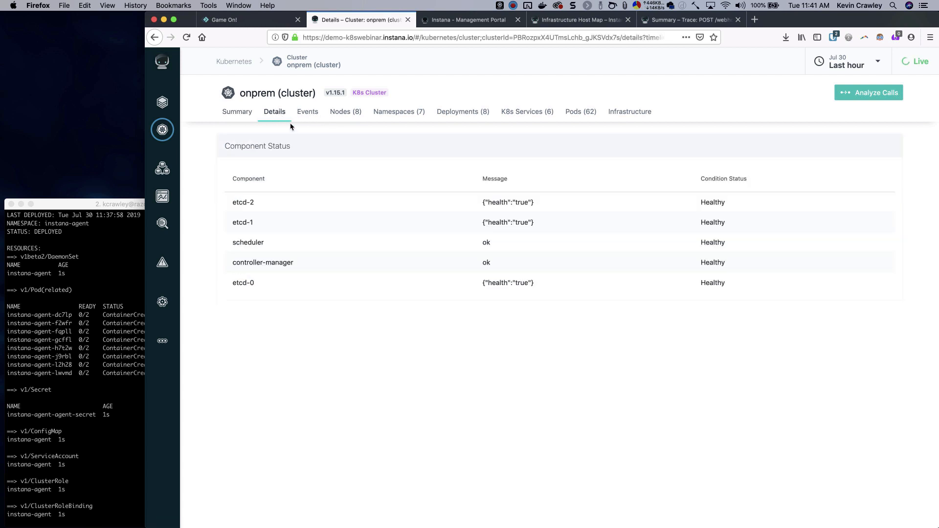
click(307, 112)
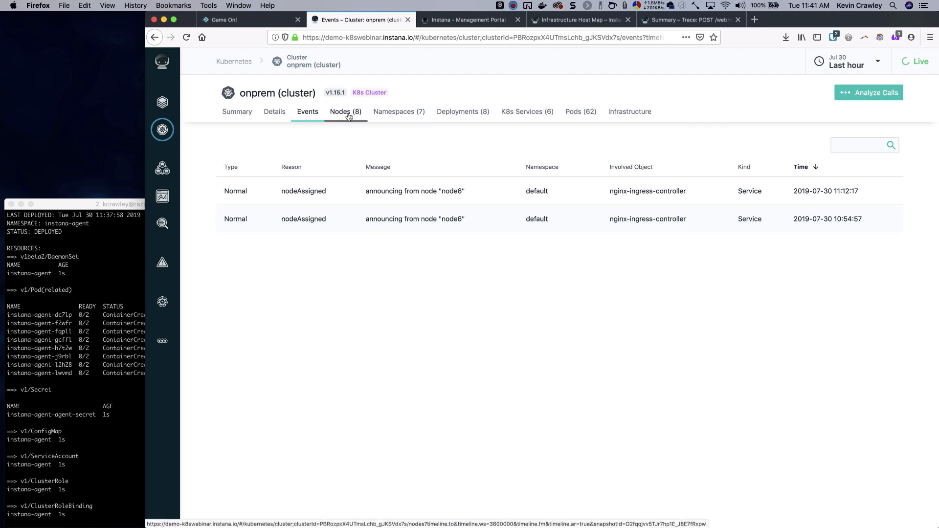
click(345, 111)
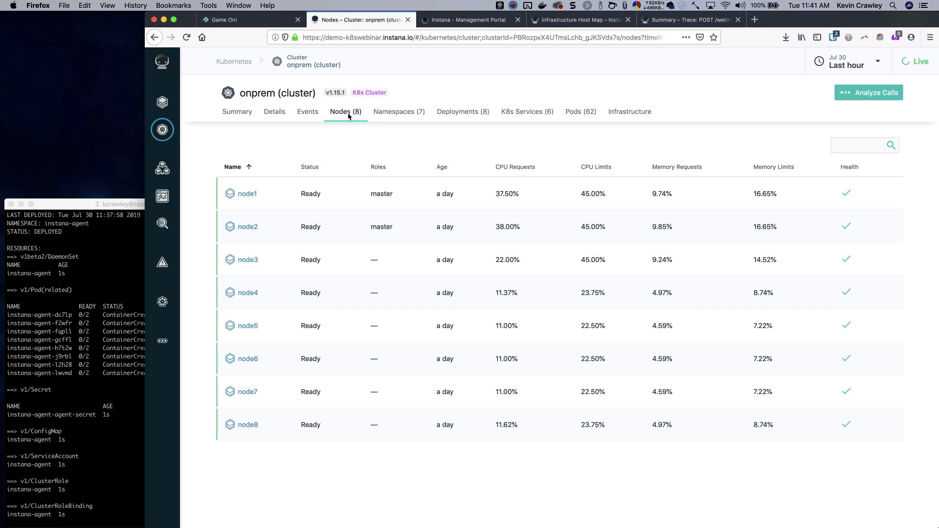
mouse_move(526, 112)
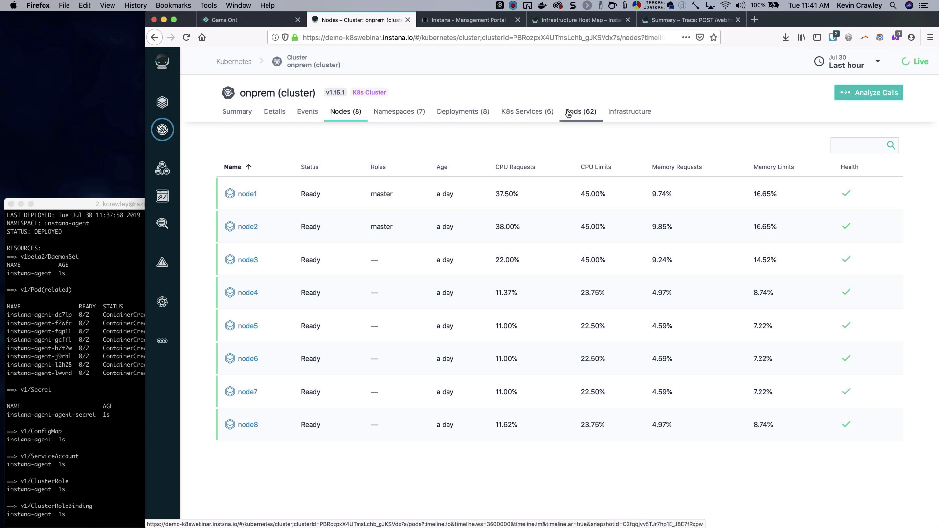
- View the onprem cluster's 62 pods, then return to its Summary overview
click(579, 111)
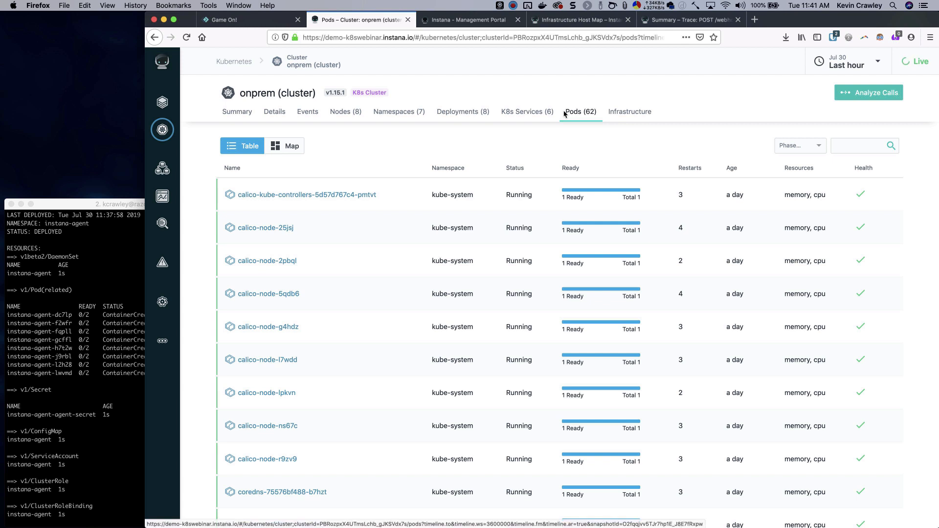
mouse_move(312, 129)
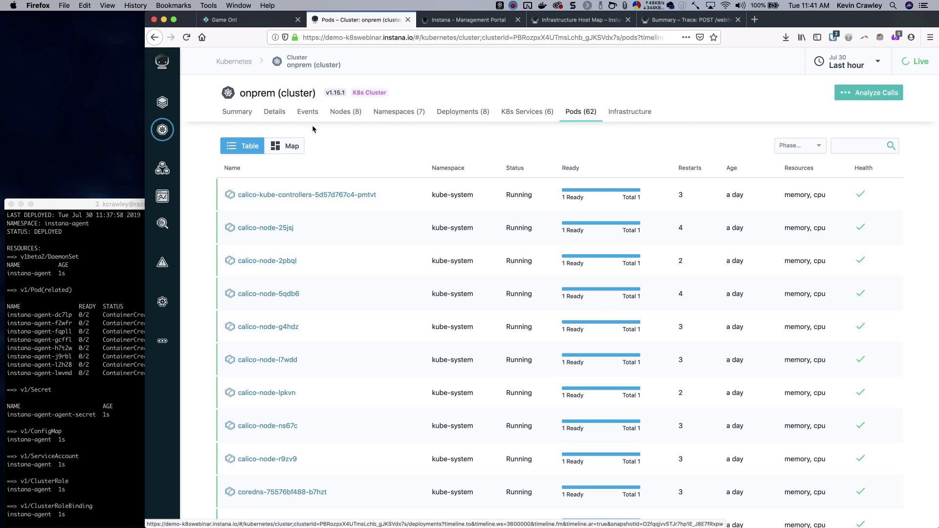
click(237, 111)
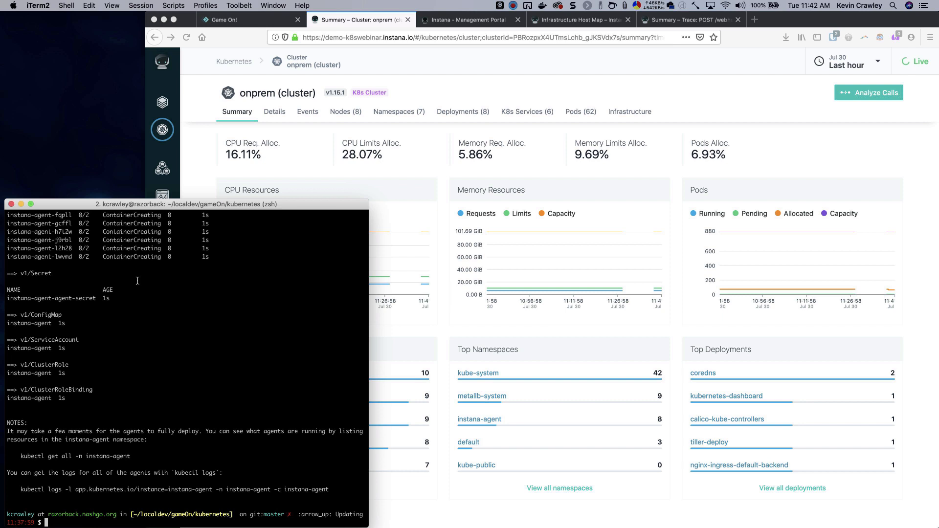
mouse_move(118, 366)
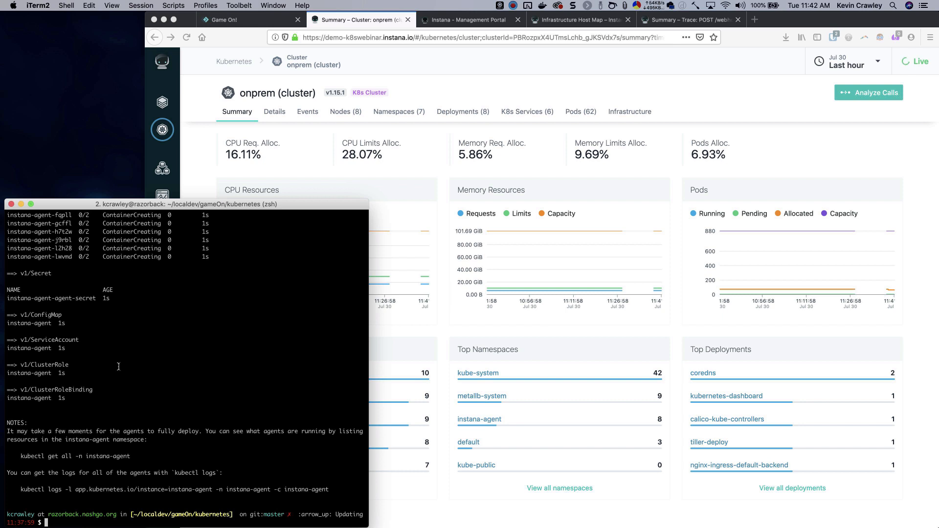
- Run './build.sh final' and './go-run.sh up', confirming Helm and entering the 'gameo' hostname
text(./build.sh final)
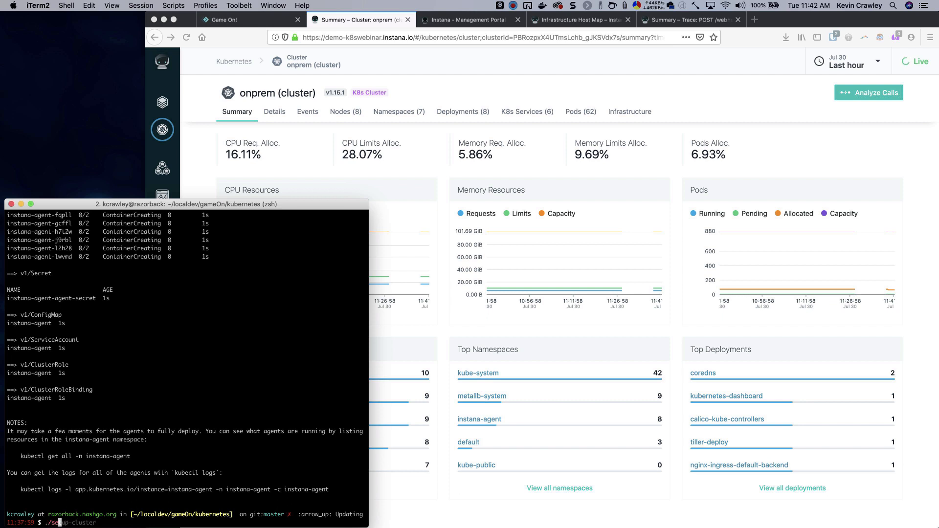
text(./go-run.sh up)
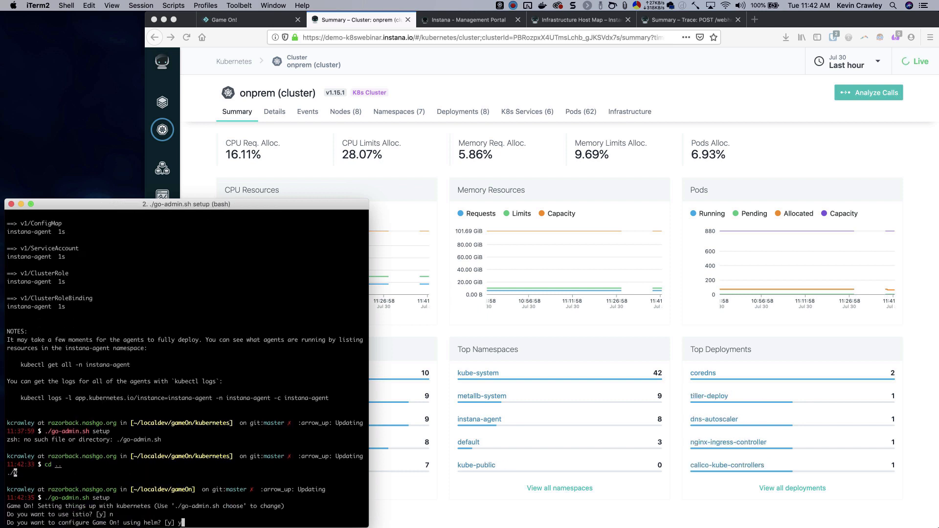
key(Return)
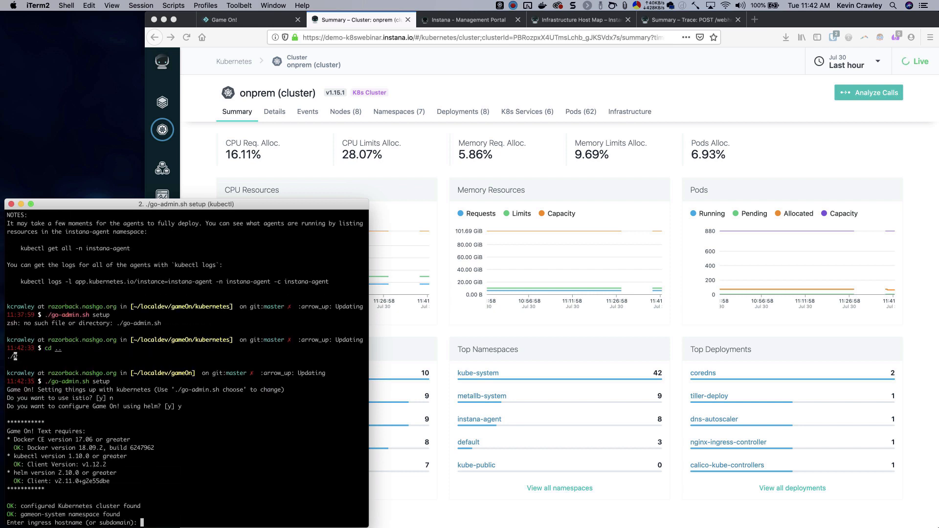
text(gameo)
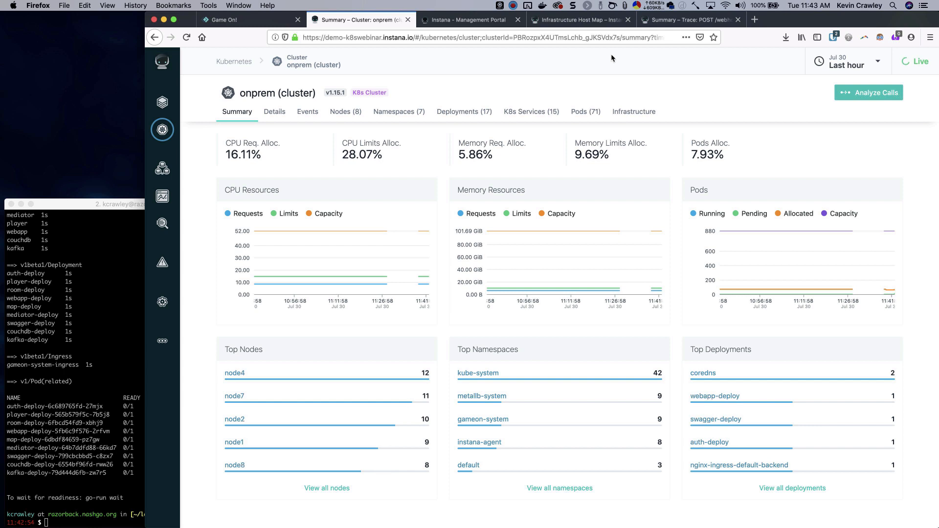
mouse_move(733, 439)
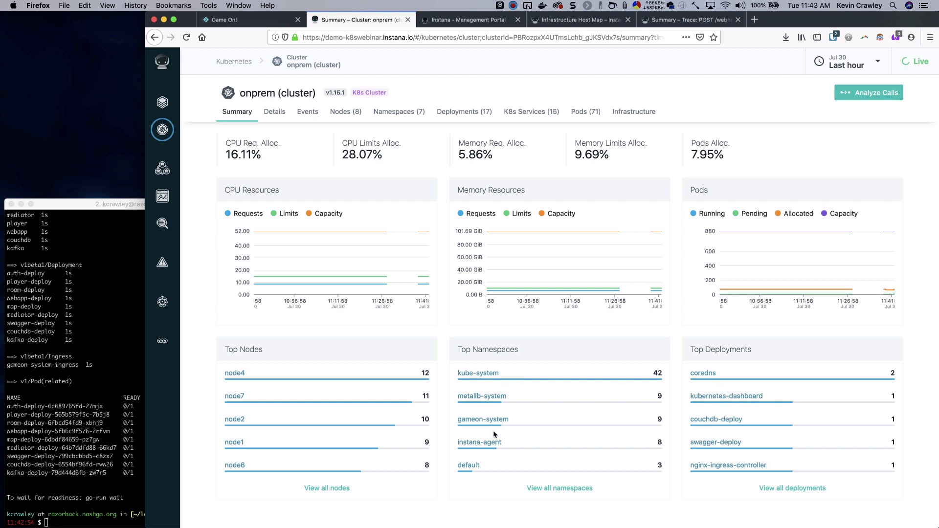
mouse_move(483, 419)
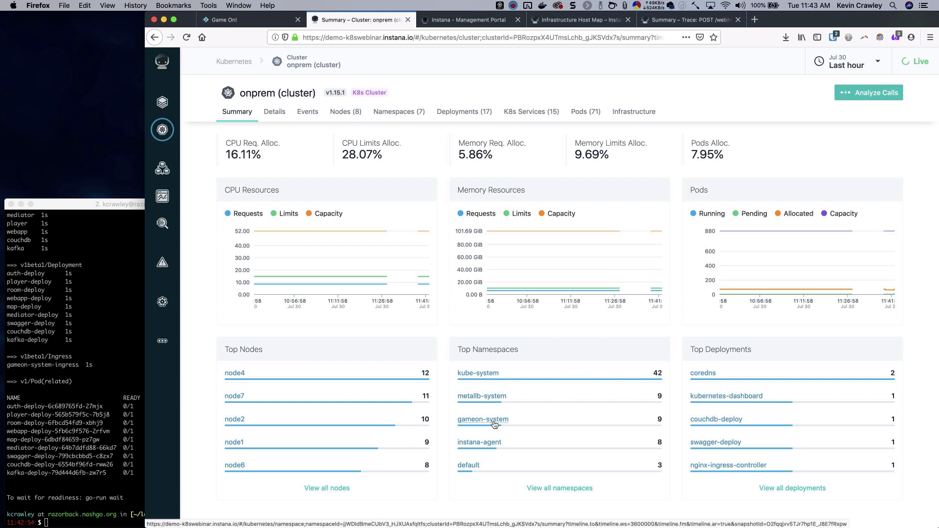
- Open gameon-system from Top Namespaces after a mistaken metallb-system click, then show its pods
click(481, 395)
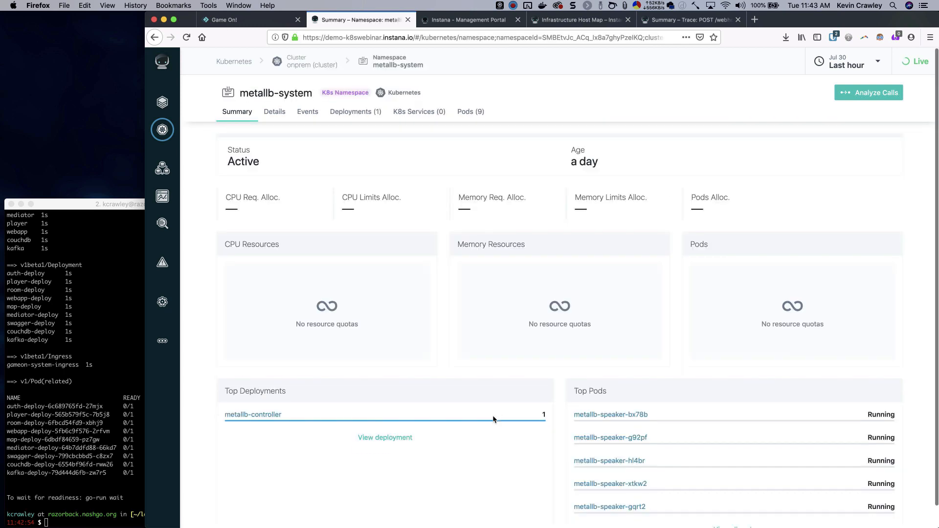
click(313, 65)
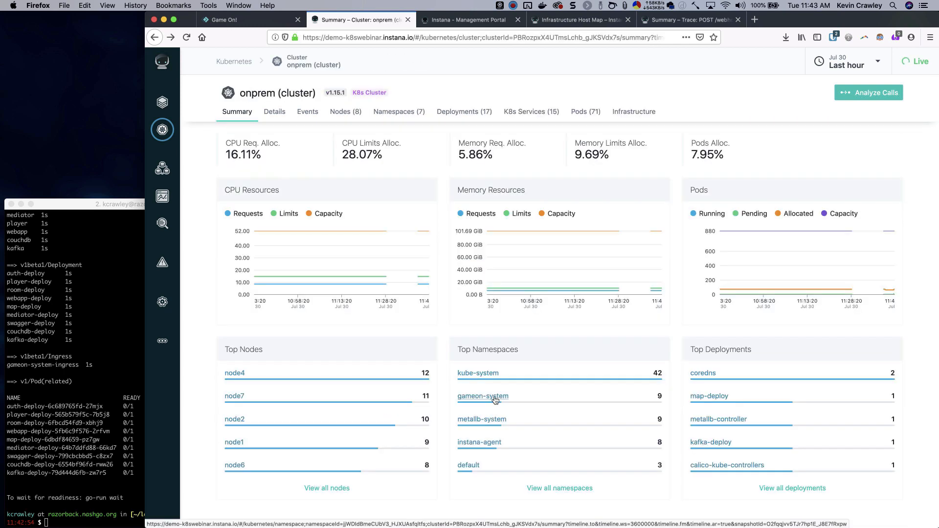
click(483, 396)
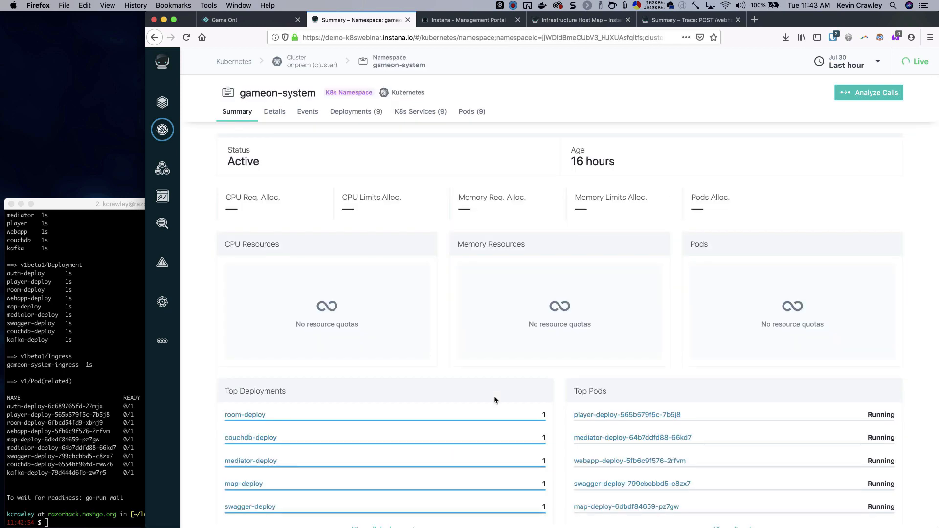
click(471, 111)
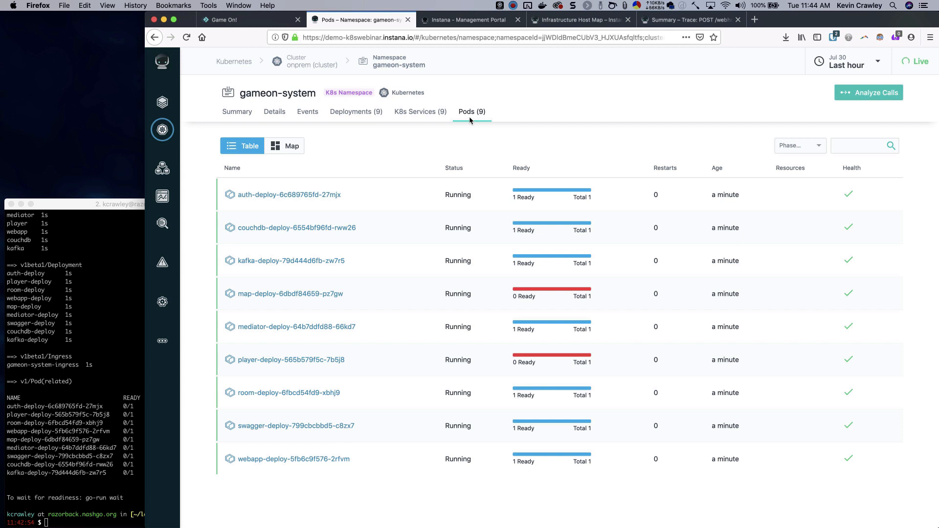
mouse_move(341, 222)
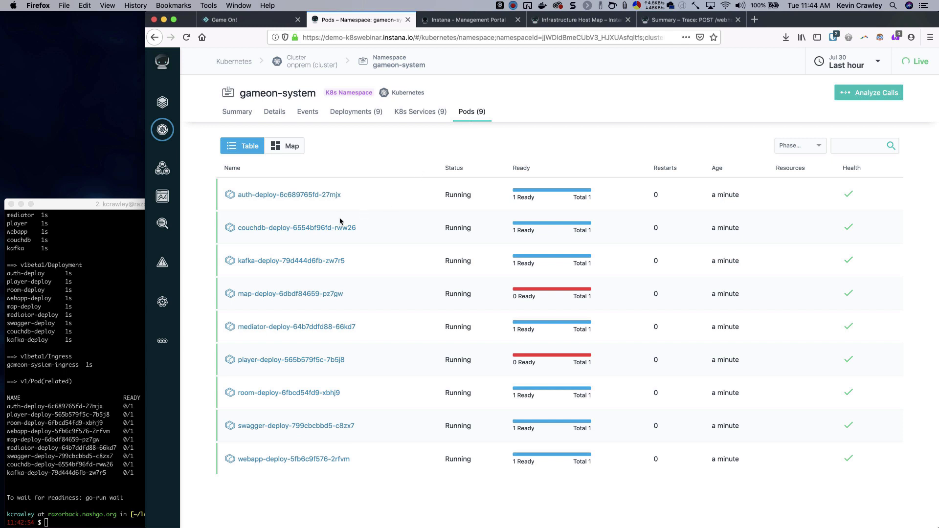
mouse_move(650, 368)
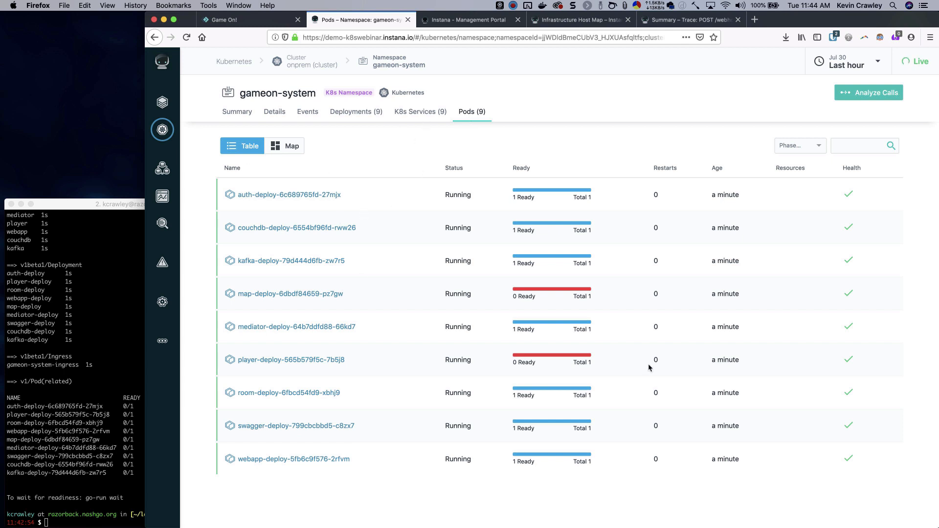
mouse_move(598, 198)
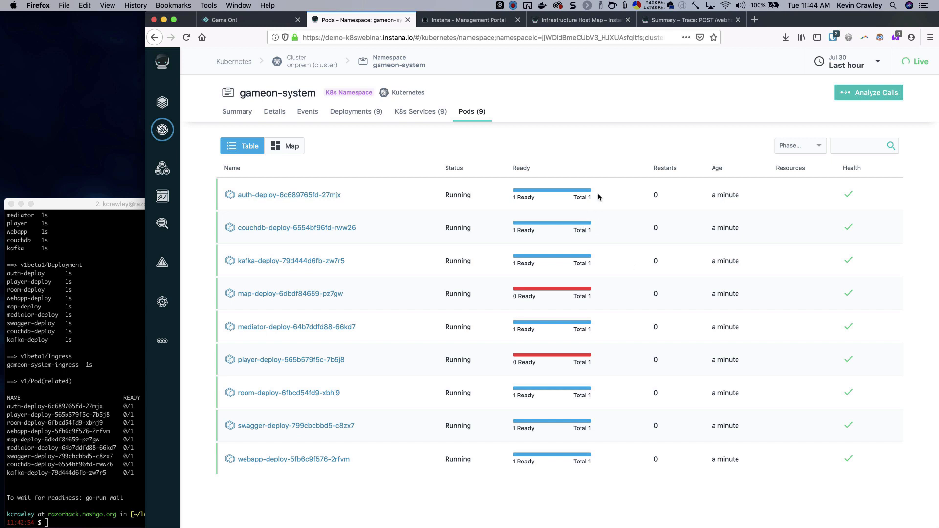
mouse_move(330, 205)
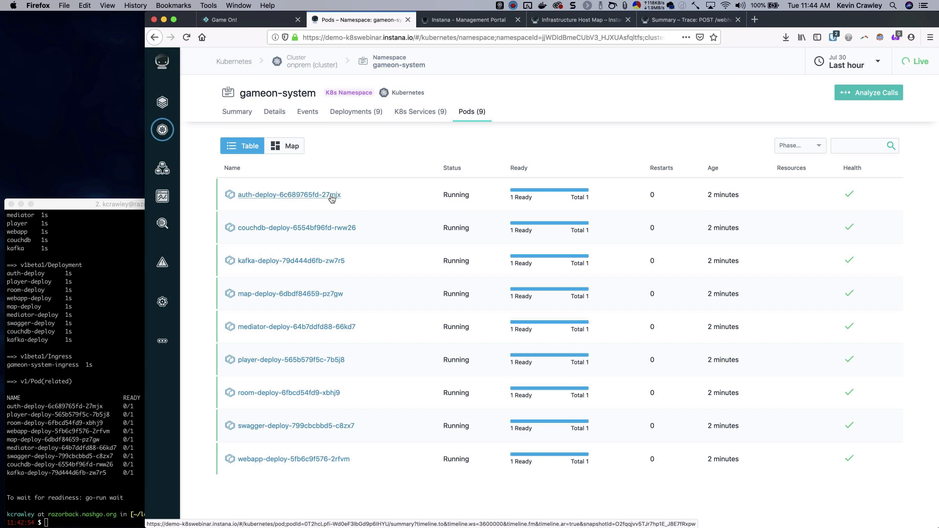
- Open the auth-deploy pod's details from the gameon-system pods list
click(289, 195)
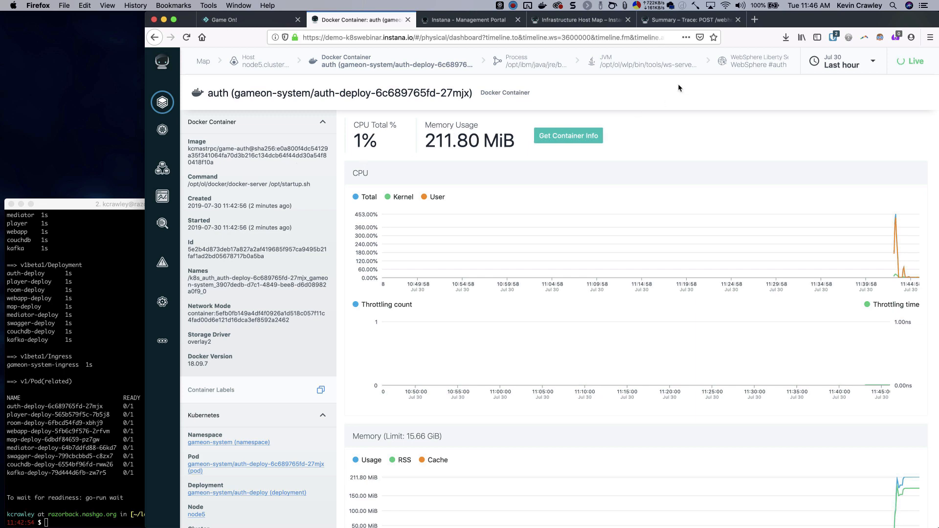
- Review the auth JVM's threads, heap memory and memory pools, then view the WebSphere #auth Liberty server
click(645, 61)
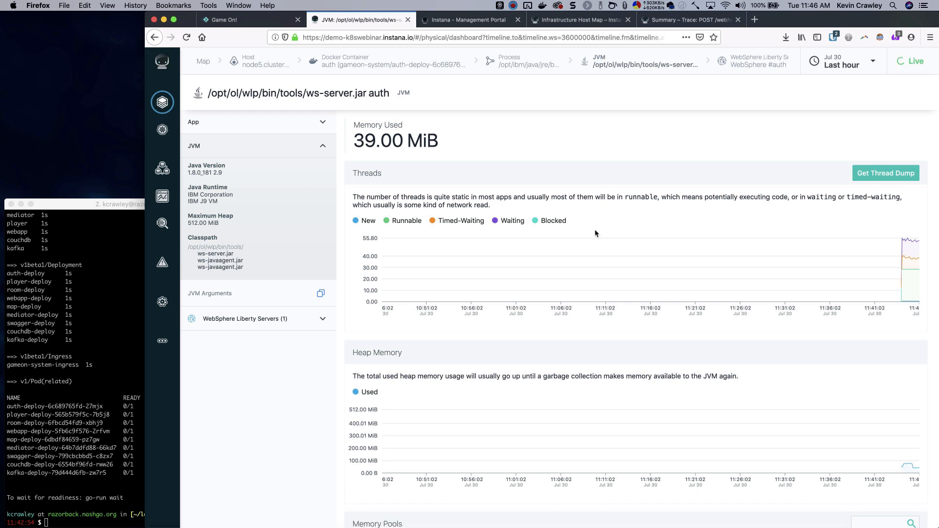
scroll(down, 3)
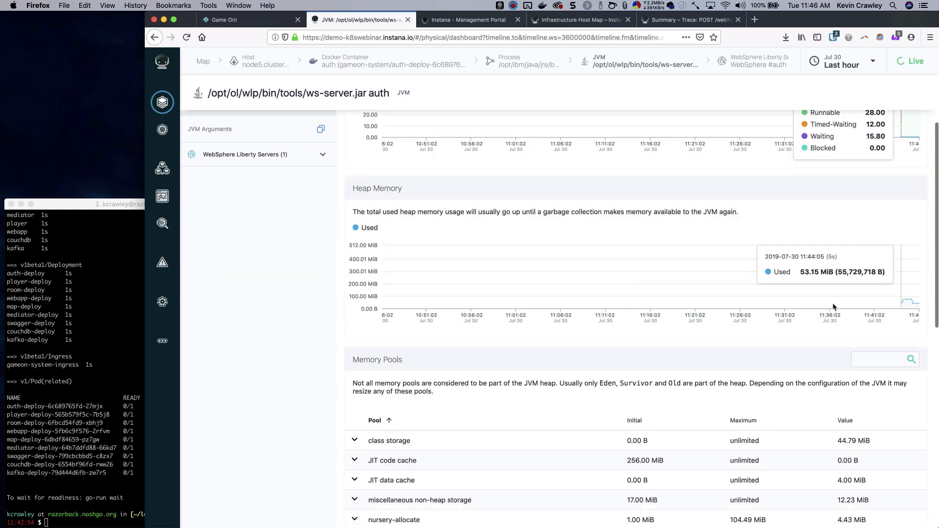
scroll(down, 3)
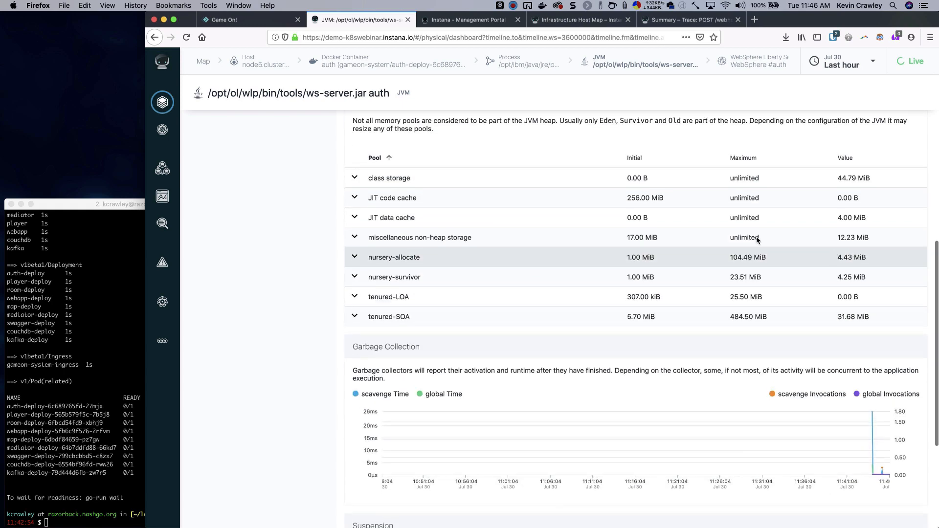
scroll(up, 3)
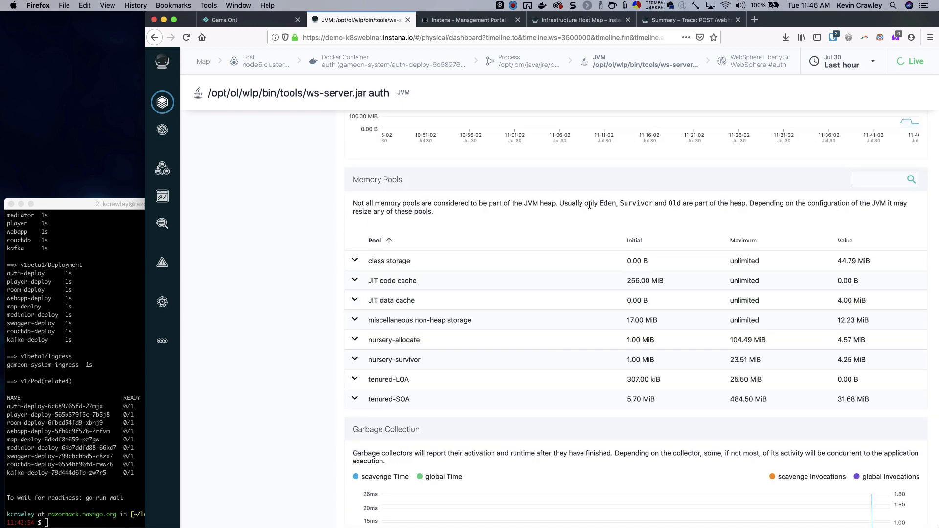
scroll(down, 3)
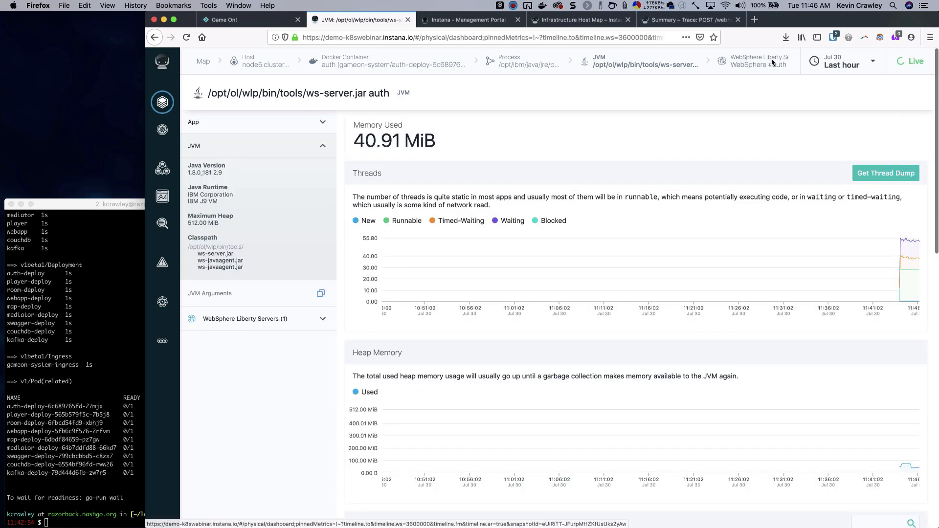
click(757, 60)
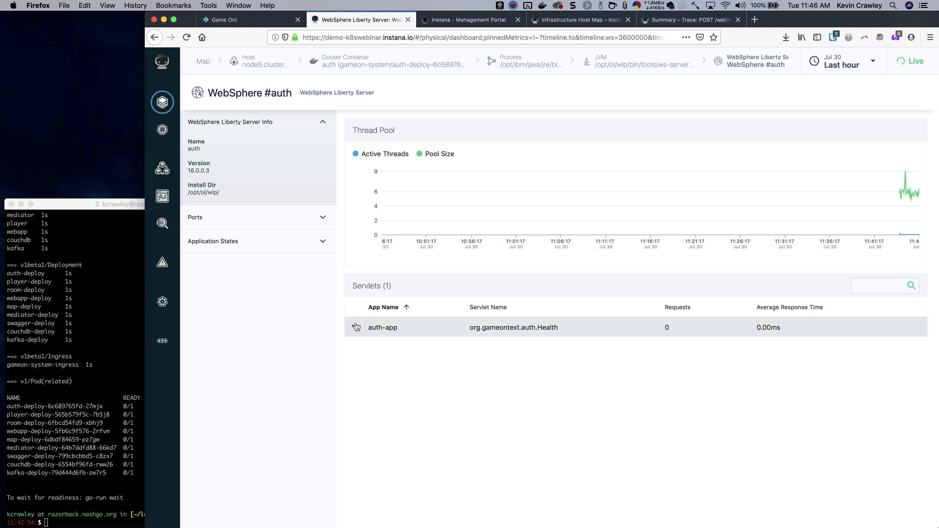
- Expand the auth-app servlet's request and average response time charts, then expand Instana's main navigation
click(382, 327)
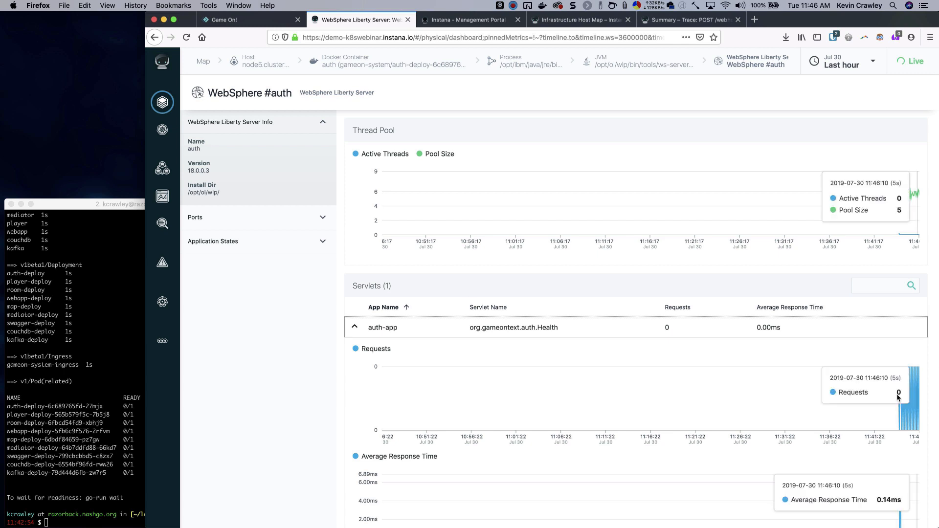
scroll(down, 3)
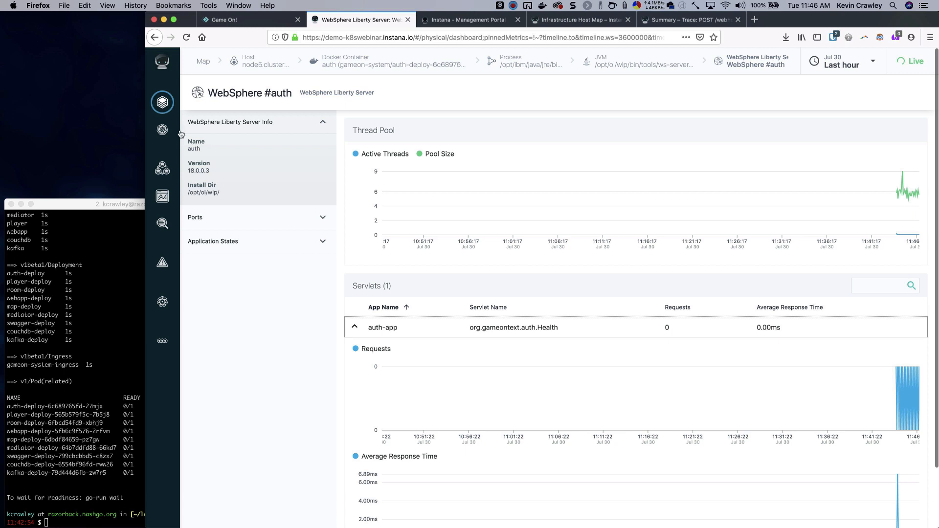
click(162, 101)
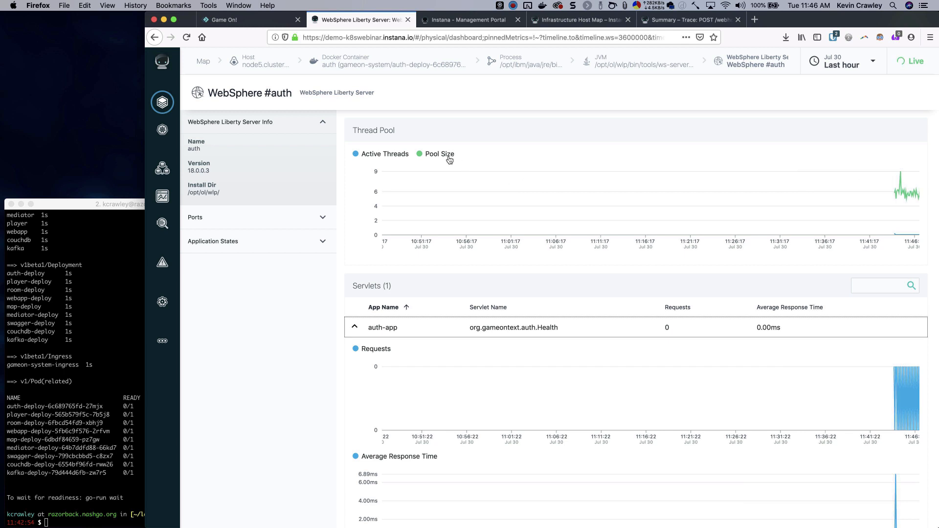
mouse_move(315, 93)
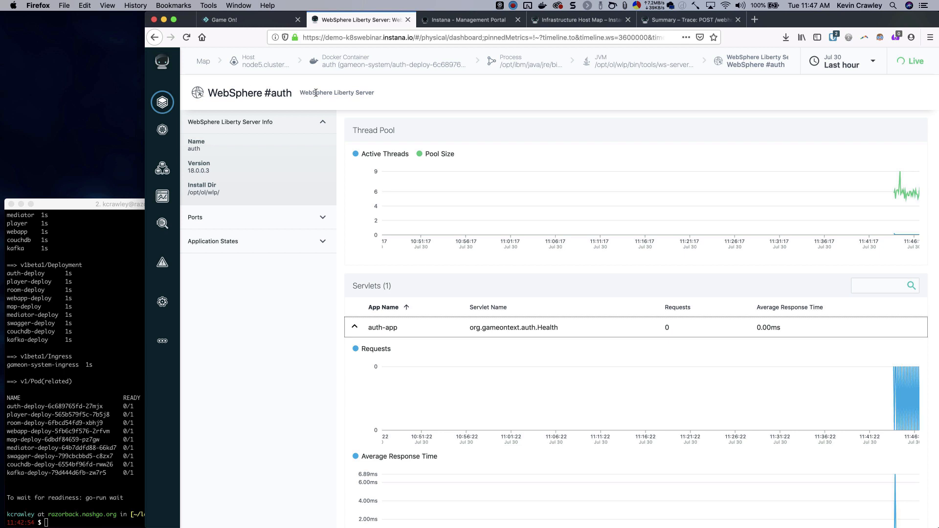
click(162, 101)
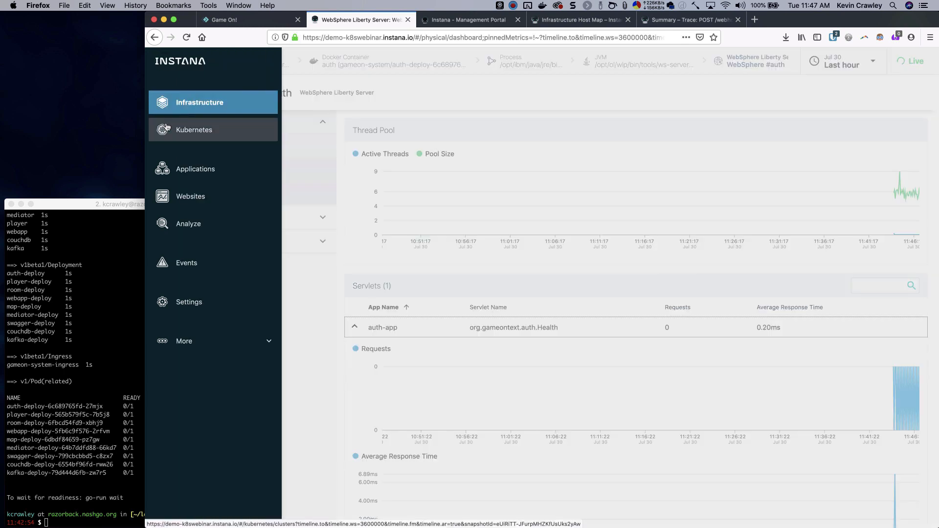
- Show the All Services application's services: mediator, map, player, auth, couchdb and siteEvents
click(196, 168)
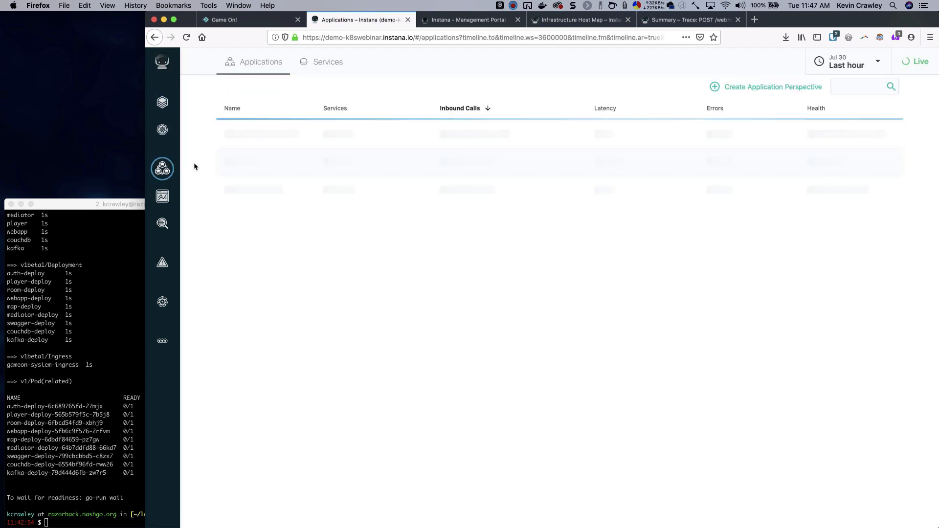
click(261, 133)
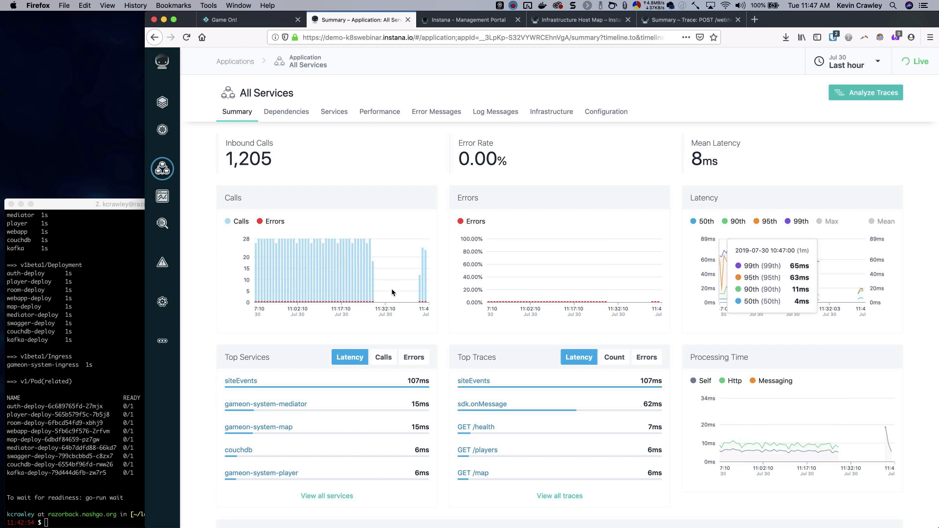
mouse_move(424, 283)
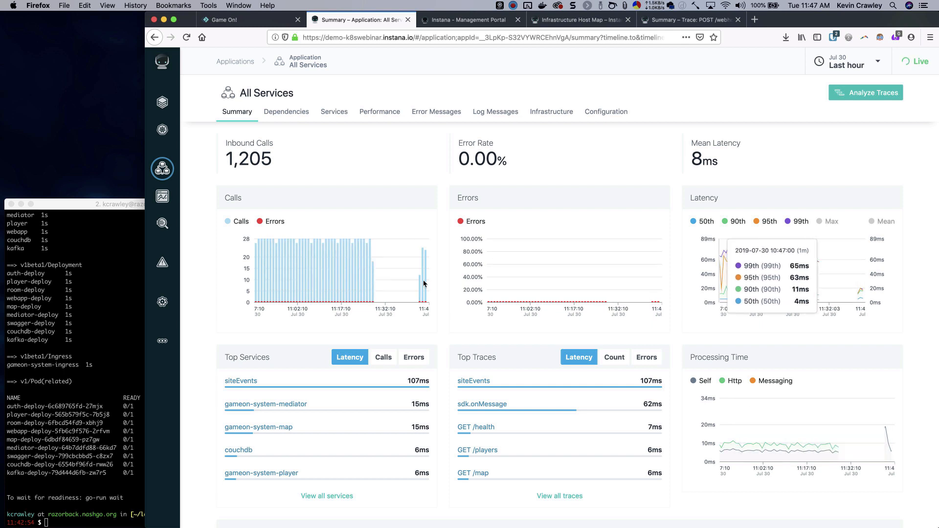
mouse_move(419, 277)
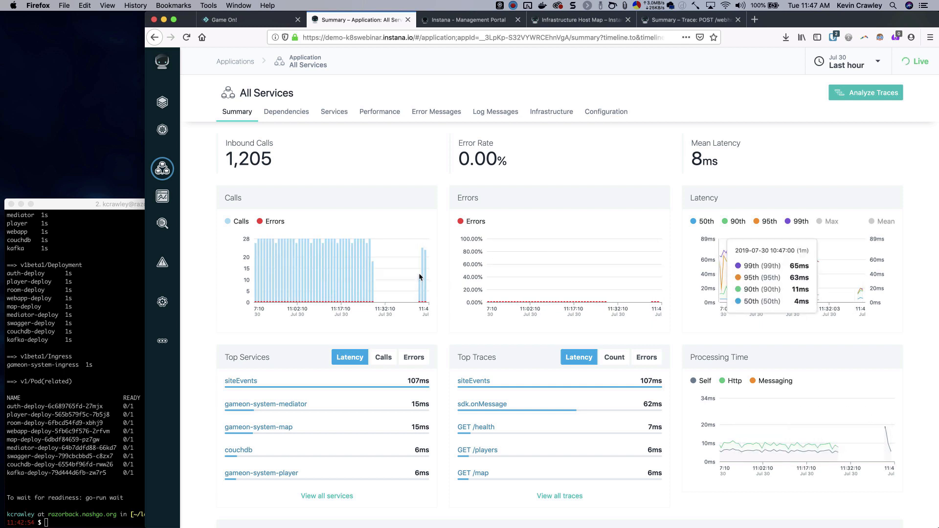
click(334, 112)
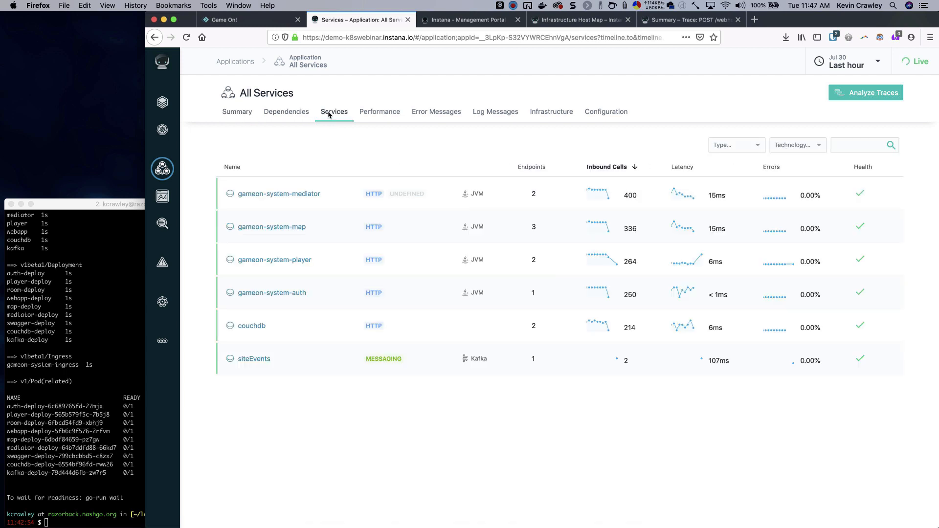
mouse_move(319, 240)
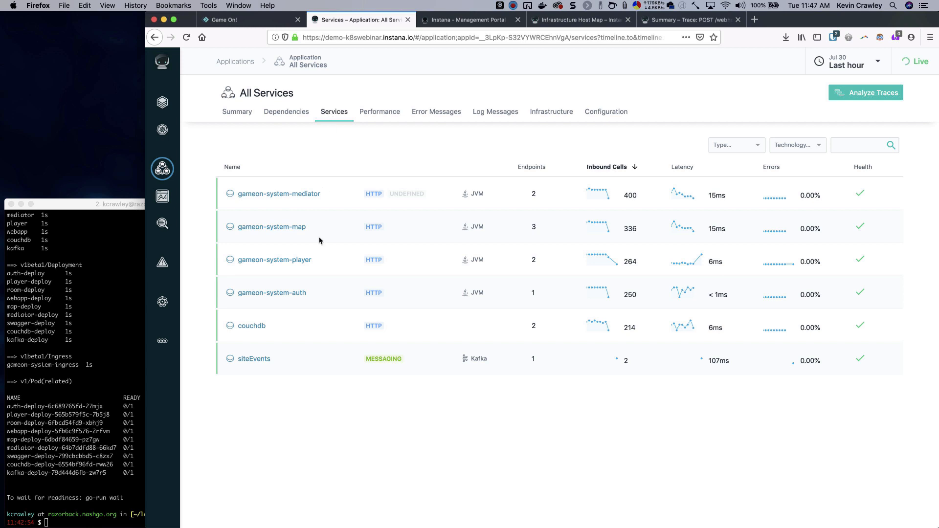
- Open the gameon-system-auth service summary (250 calls, no errors) and launch trace analysis
click(271, 292)
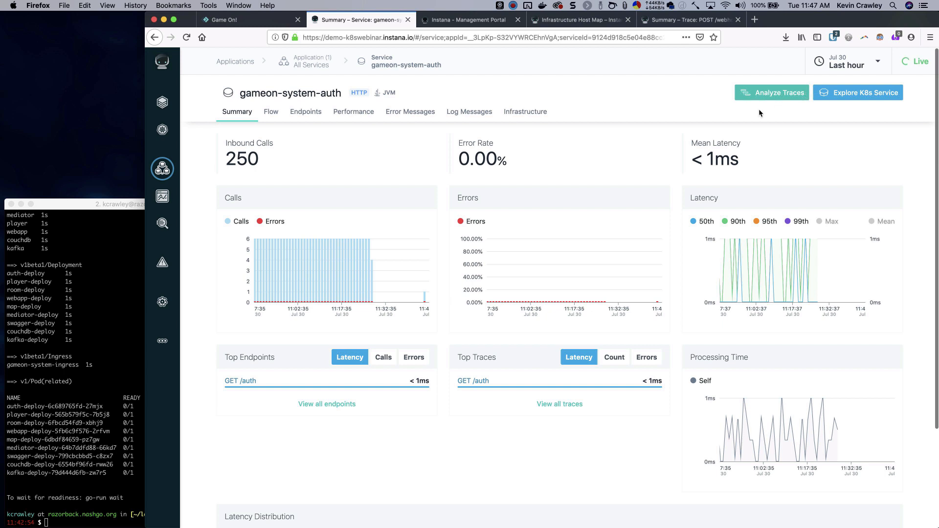
click(771, 92)
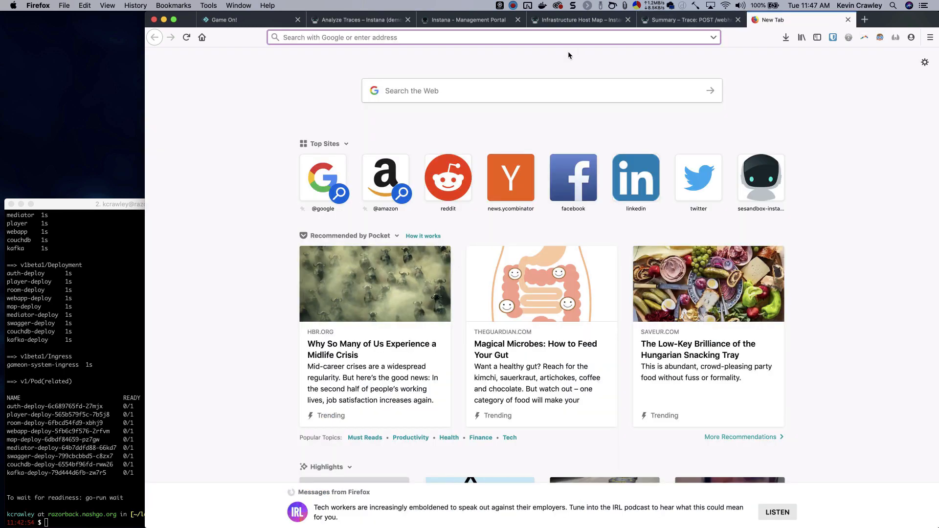
- Load gameon.nashgo.org, enter the game, and try Twitter sign-in, getting a 500 error
text(gameon.nashgo.org/#/)
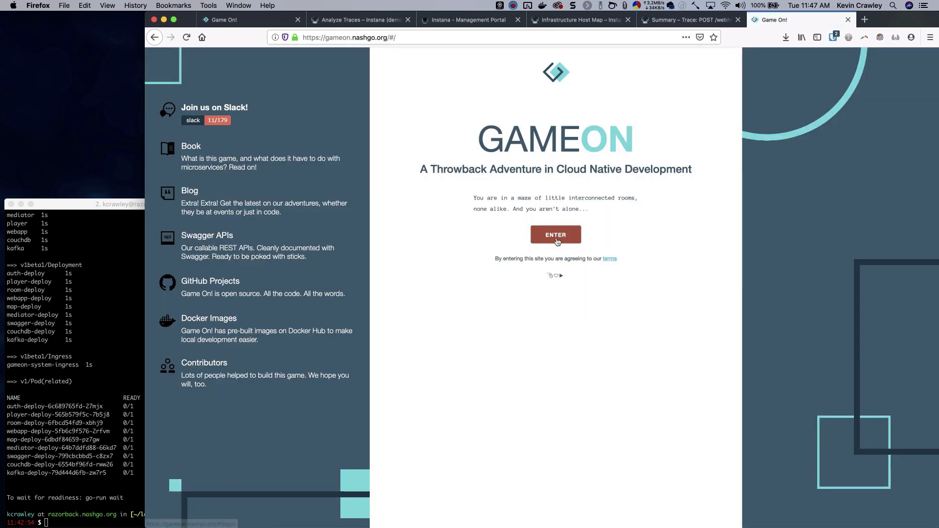
click(555, 235)
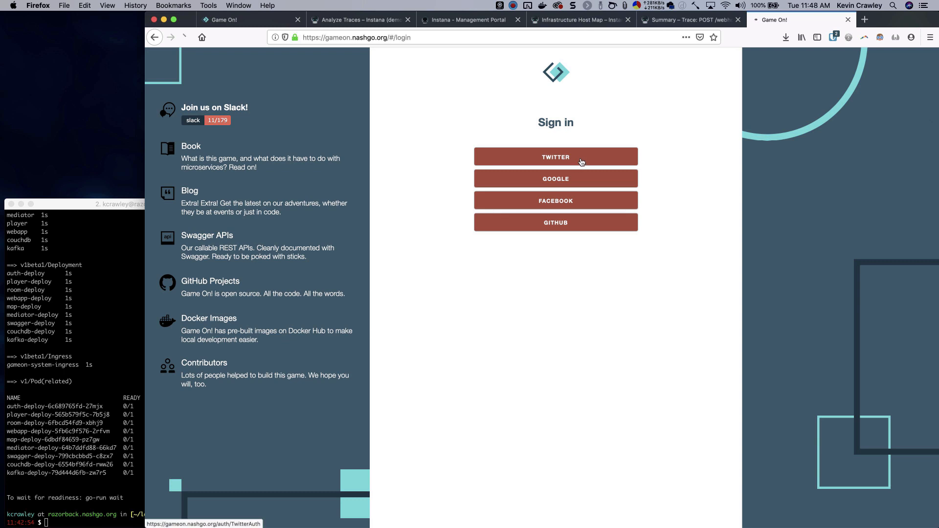
click(555, 156)
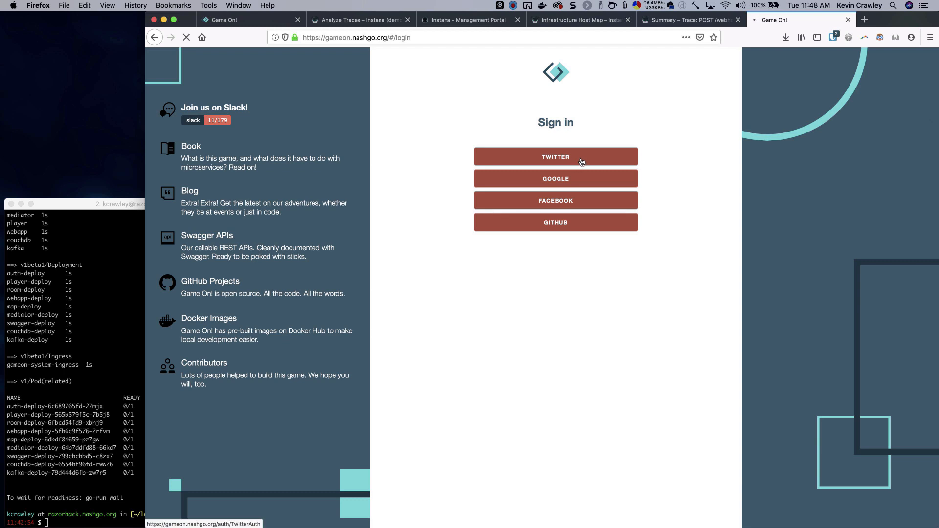
click(554, 157)
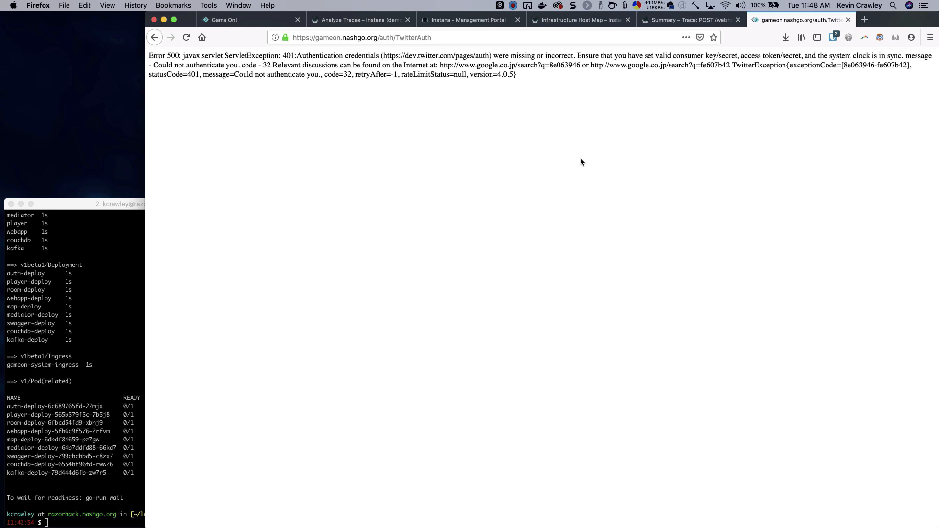
mouse_move(774, 46)
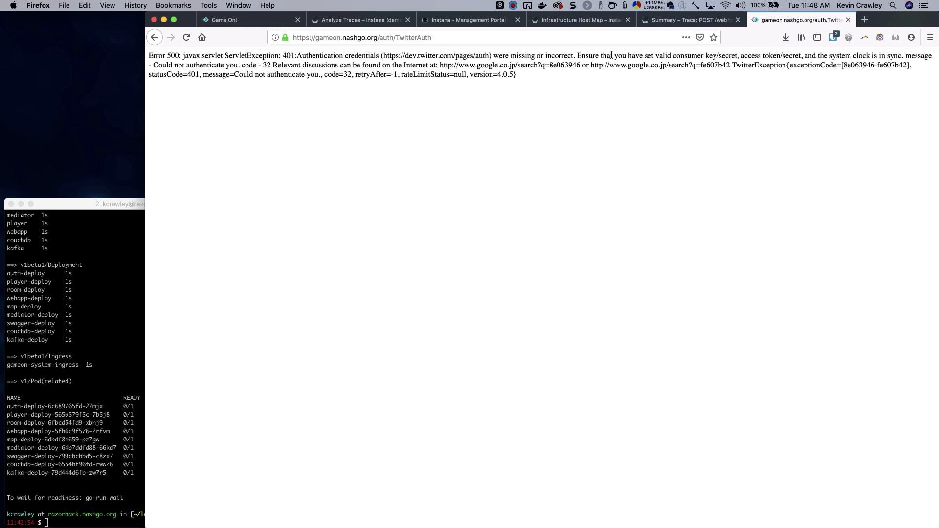
mouse_move(699, 64)
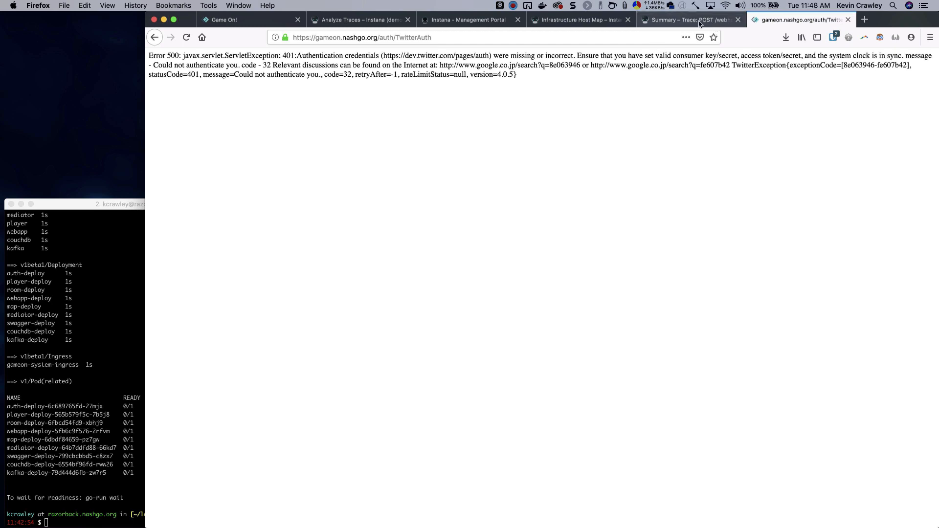
mouse_move(688, 20)
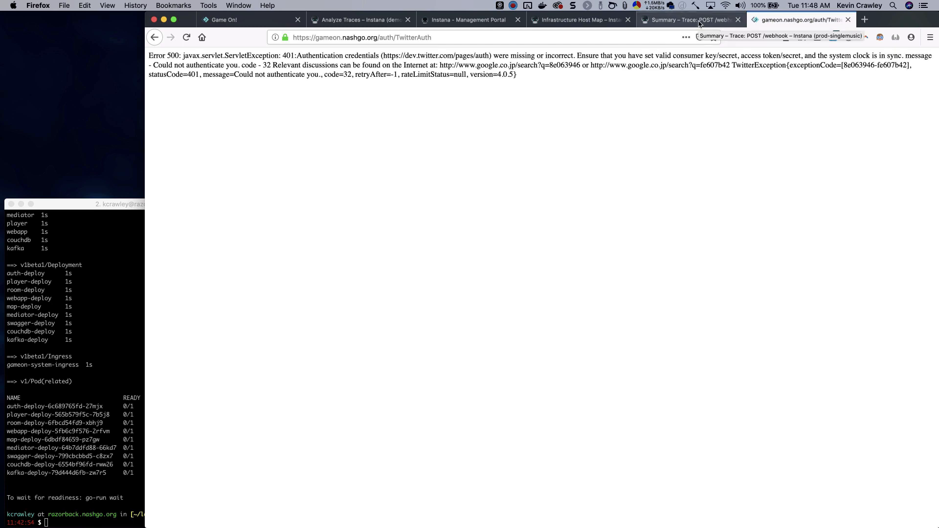
- Refresh the gameon-system-auth trace analysis so the erroneous GET /auth/TwitterAuth trace appears
click(360, 19)
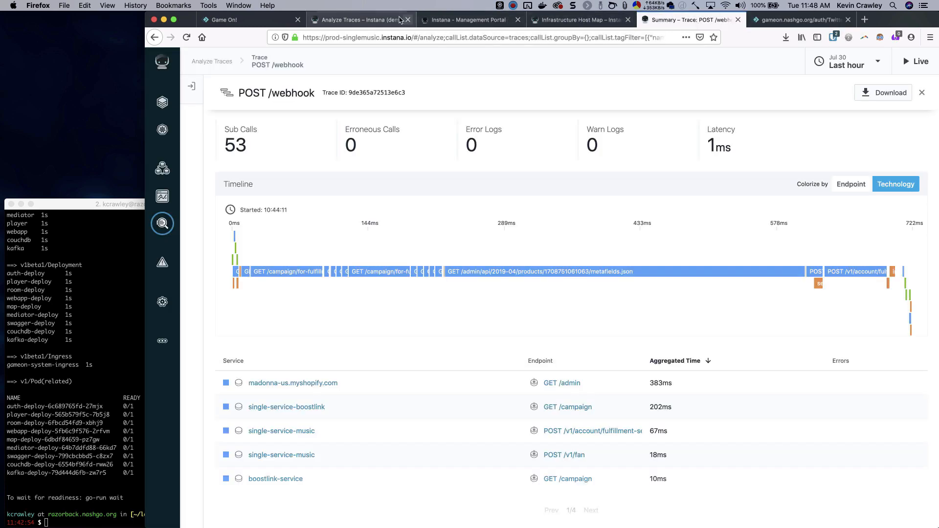
click(359, 19)
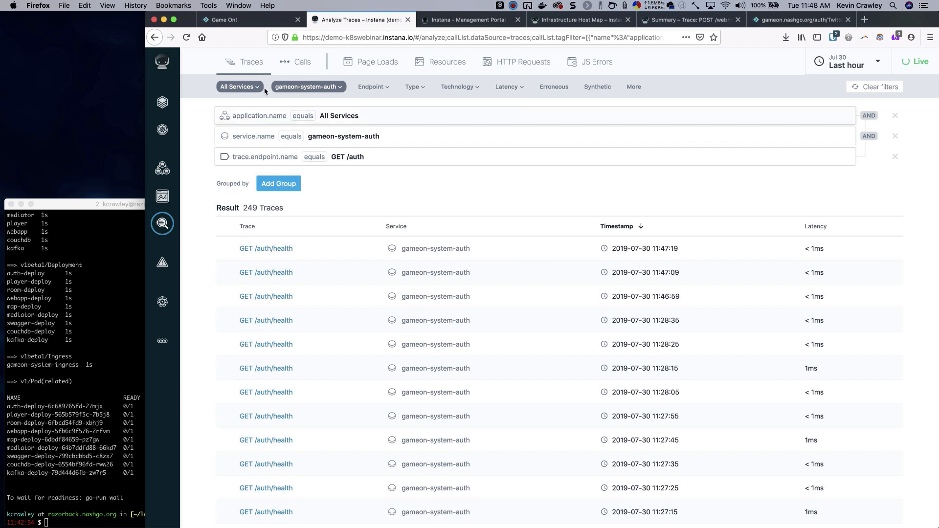
click(186, 37)
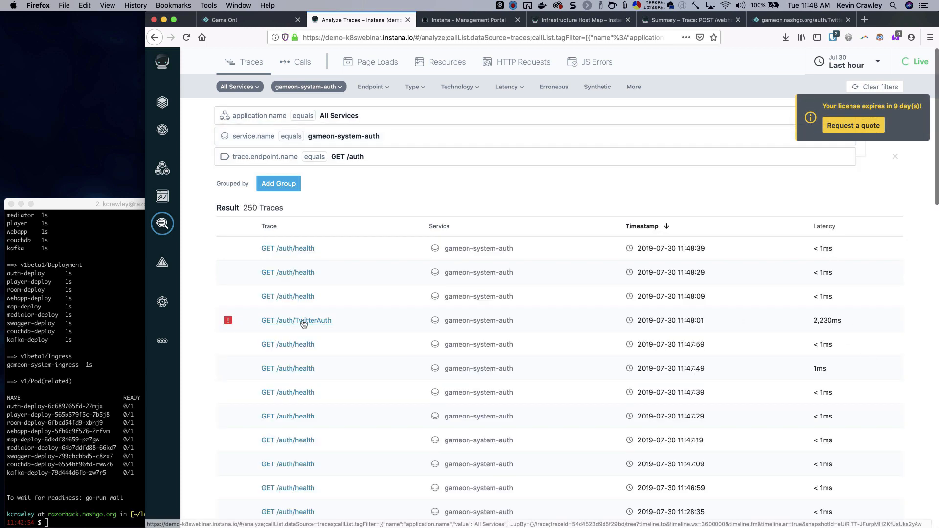
mouse_move(309, 328)
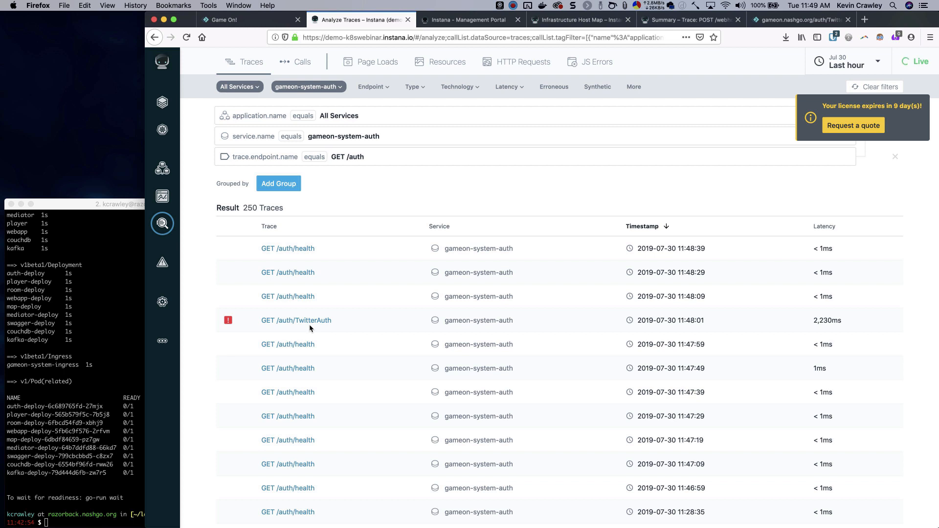
mouse_move(296, 319)
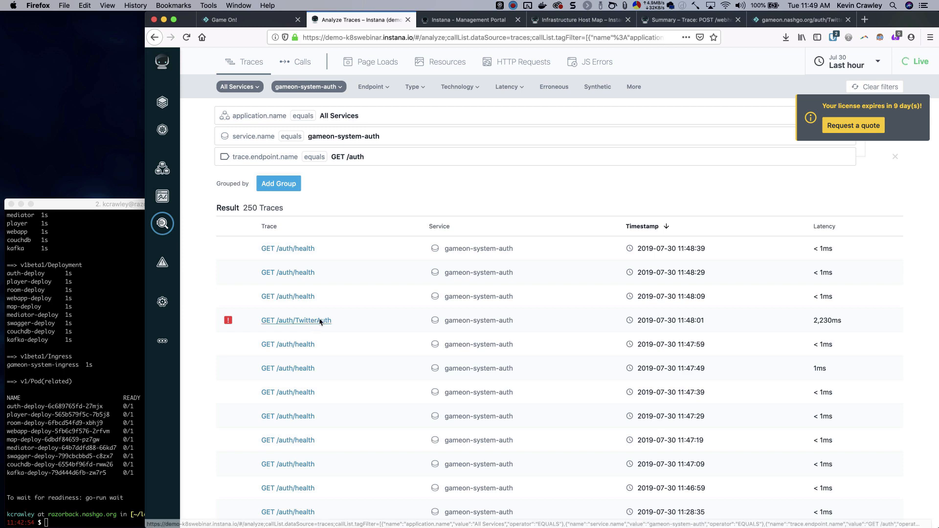
- Open the GET /auth/TwitterAuth trace's call details showing the Twitter 401 credentials error
click(296, 320)
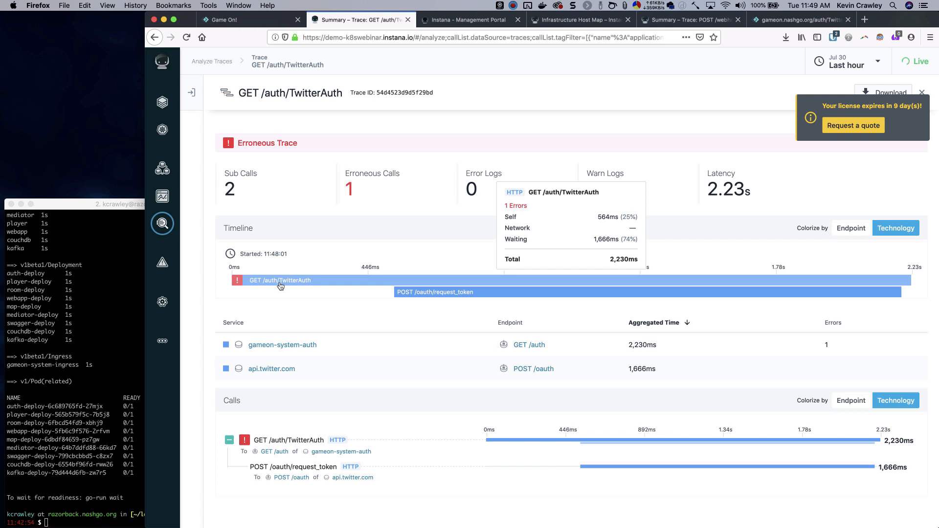
click(279, 280)
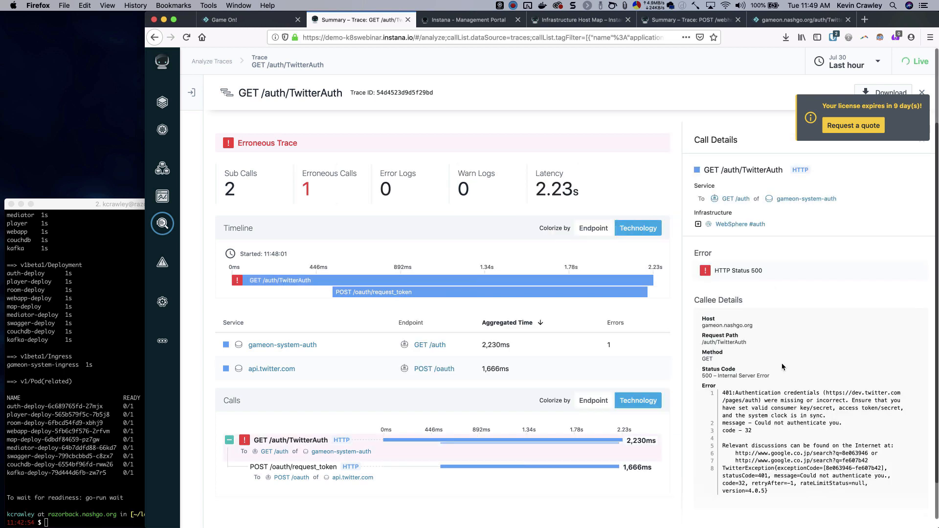
scroll(down, 3)
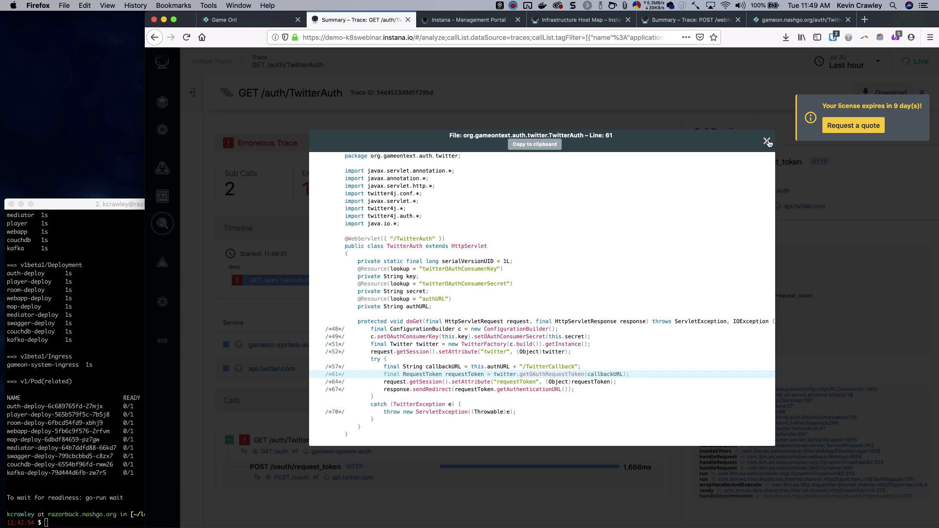
- Close the TwitterAuth line 61 source view to see the POST /oauth/request_token 401 call
click(767, 142)
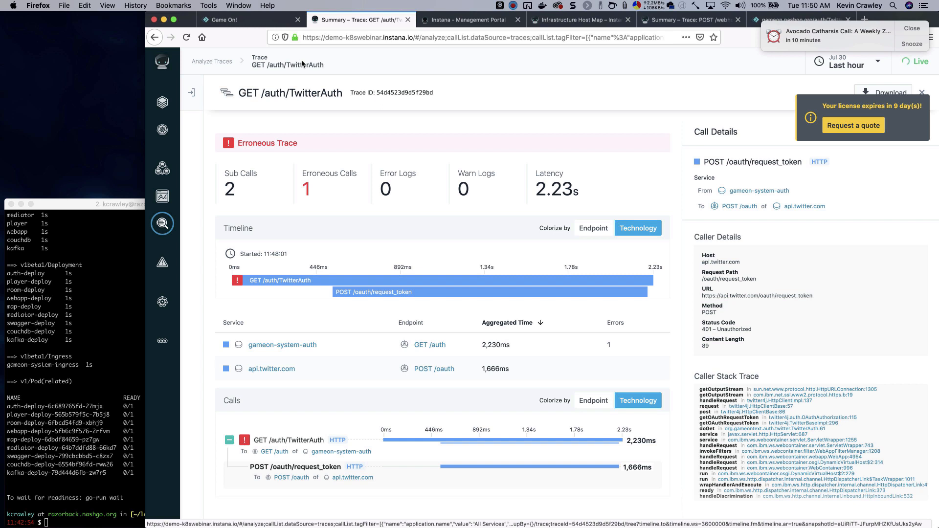
mouse_move(305, 56)
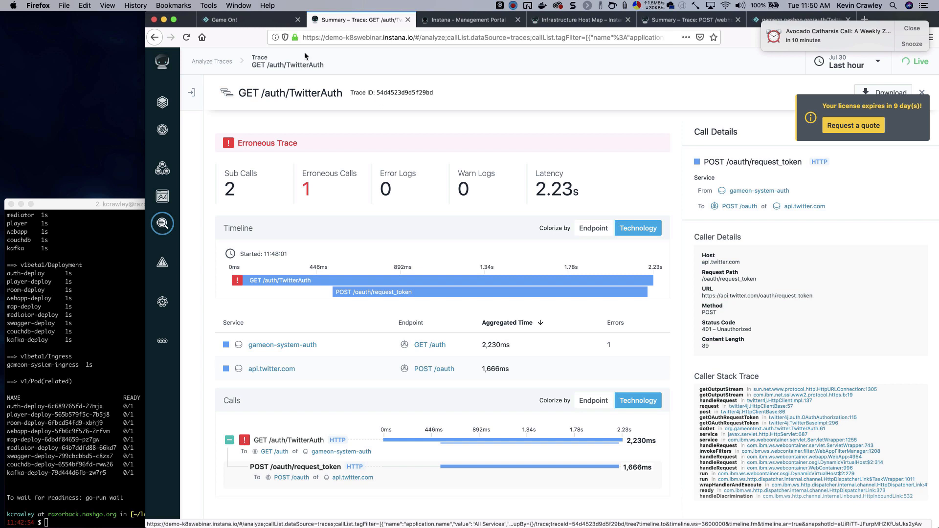